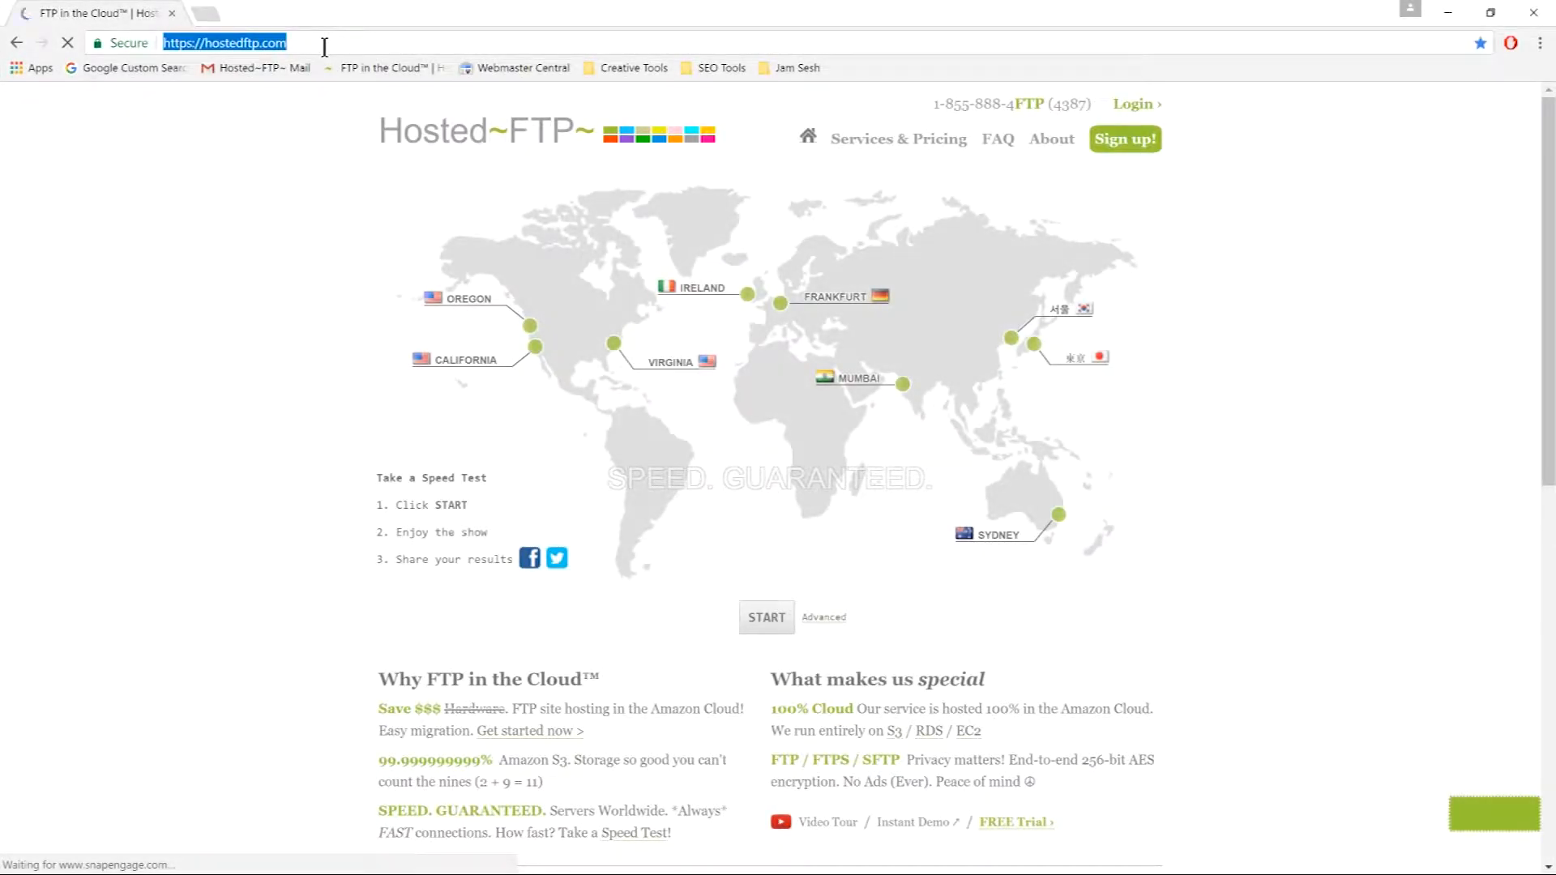
- Navigate Chrome to filezilla-project.org to load the FileZilla project homepage
text(facebook.com)
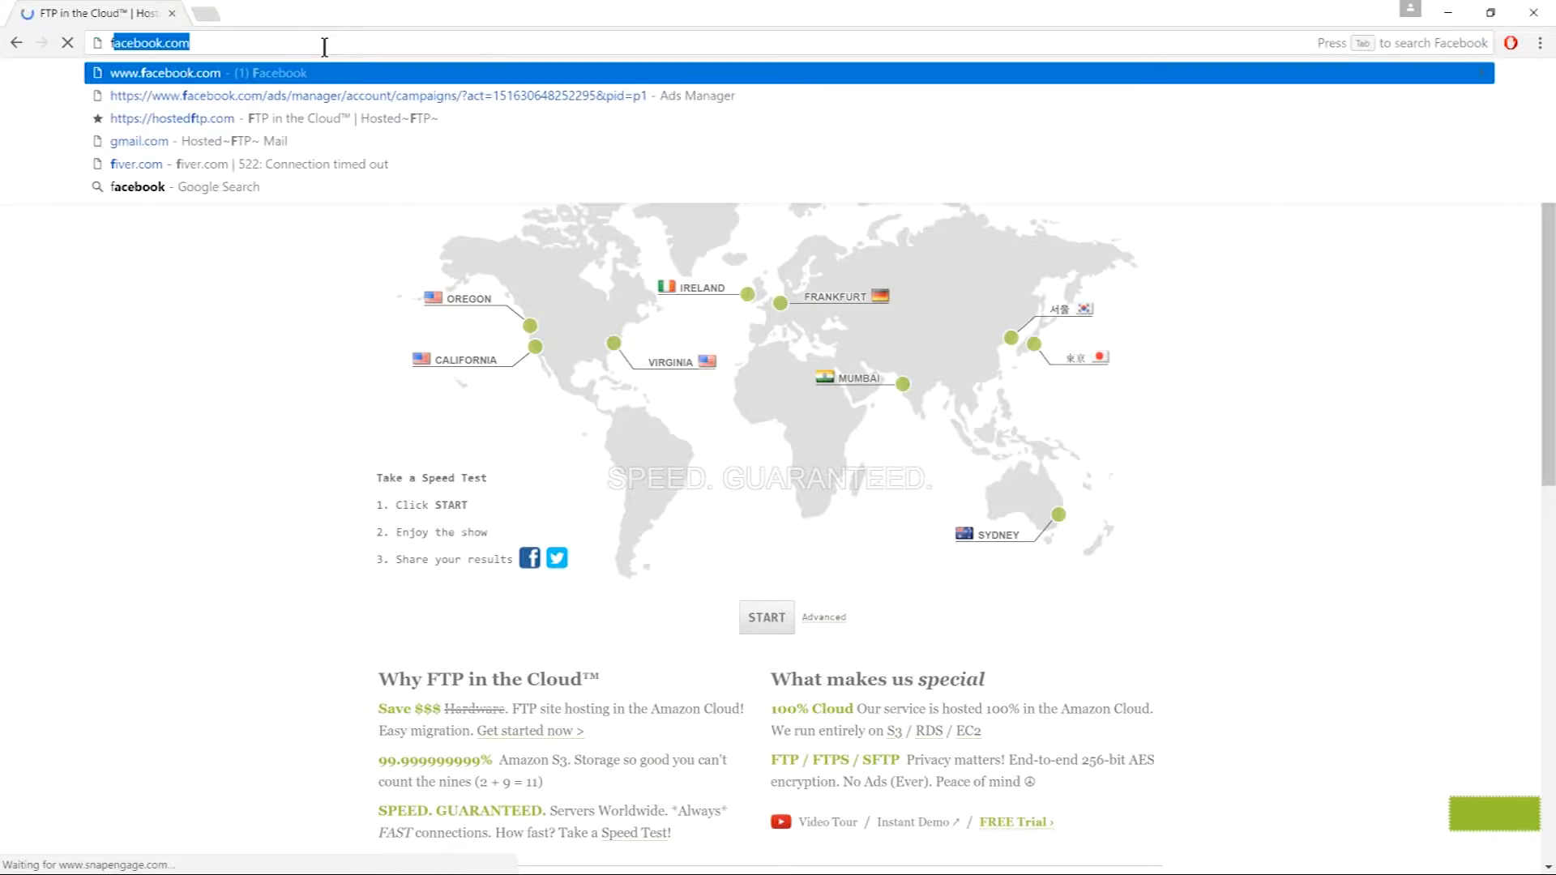
text(filezilla-project.org)
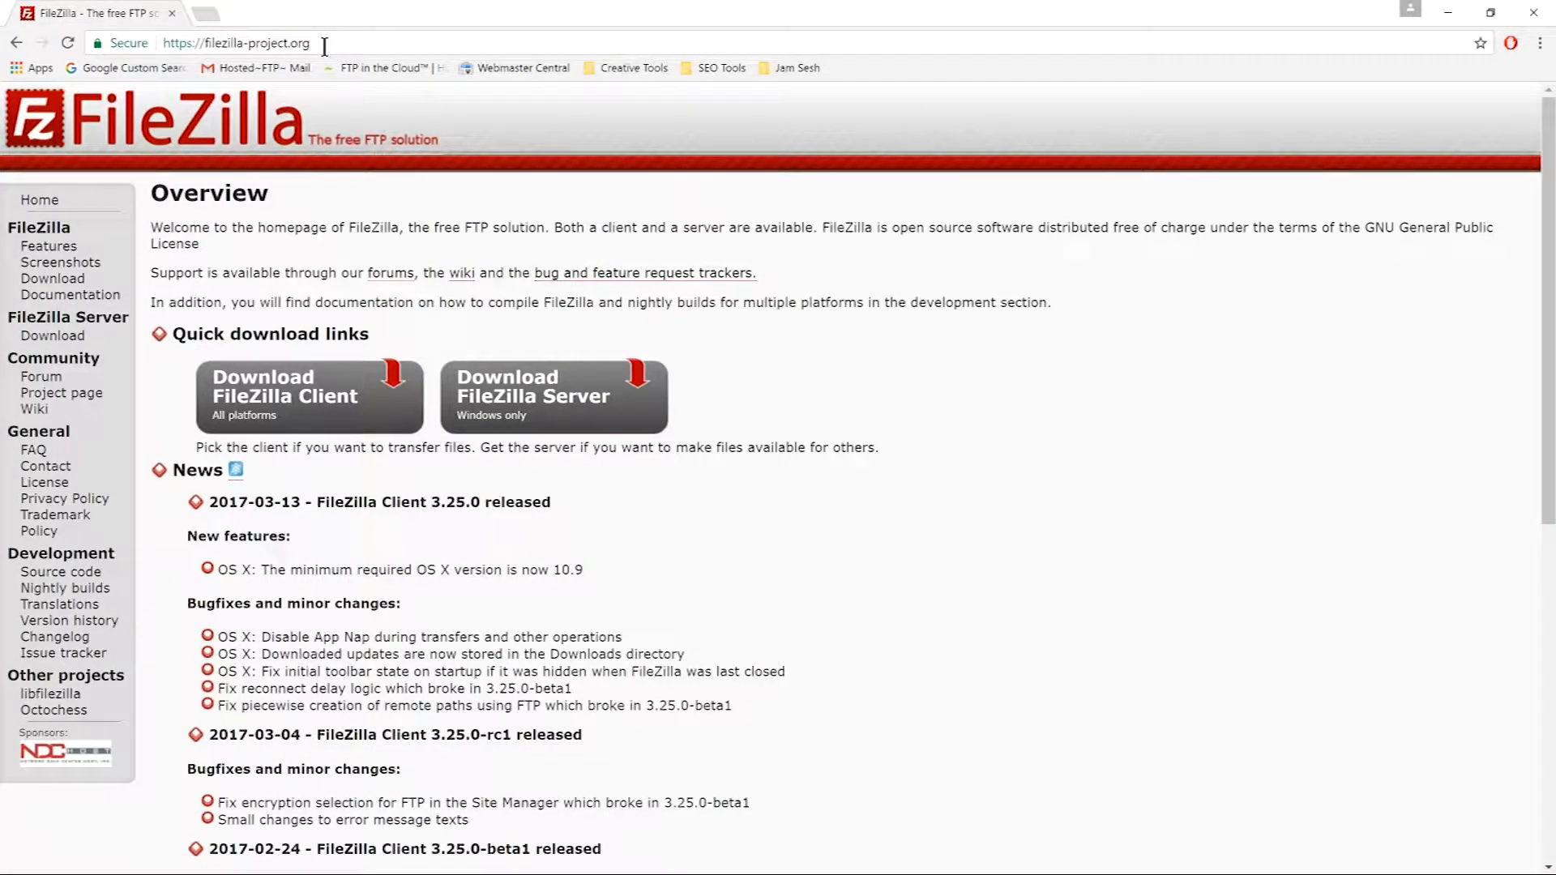
- View the FileZilla Client download page for Mac OS X and Linux, then settle on Windows 64-bit
click(308, 395)
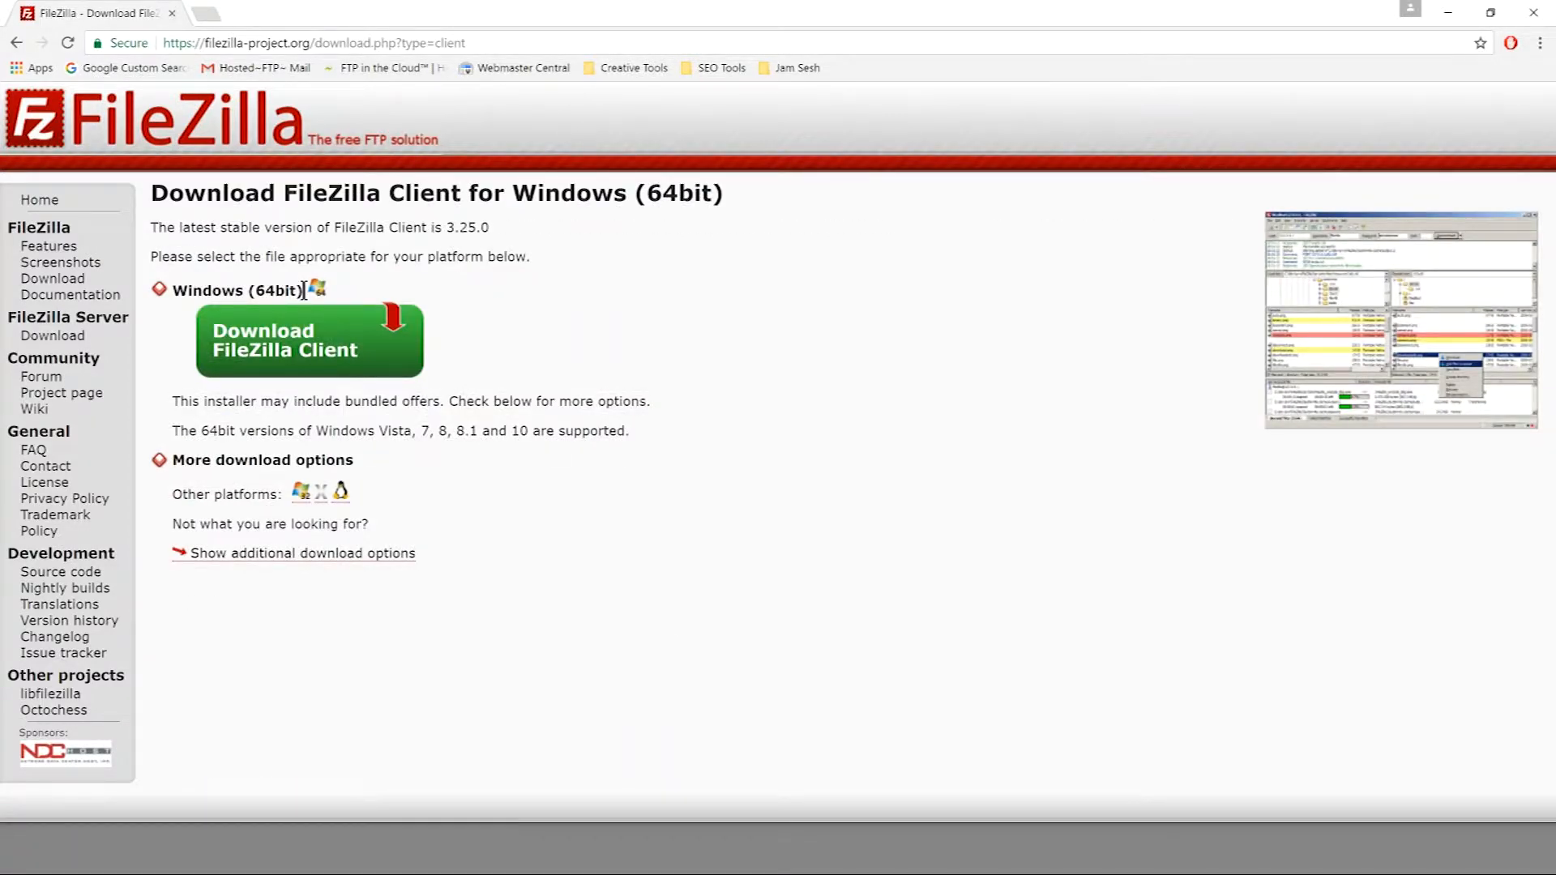
double_click(239, 290)
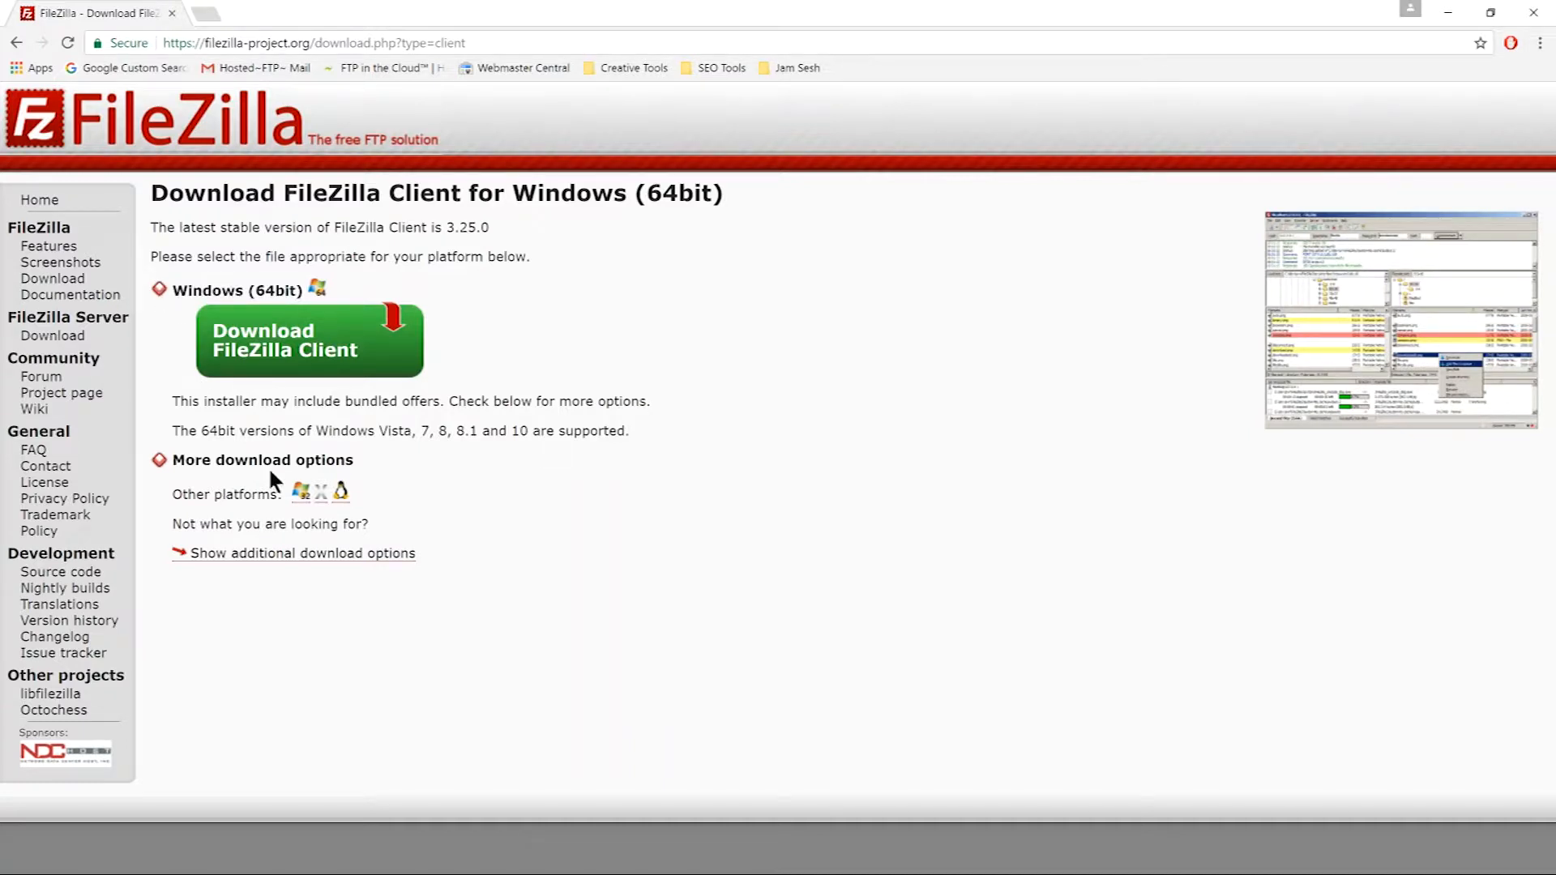
click(300, 489)
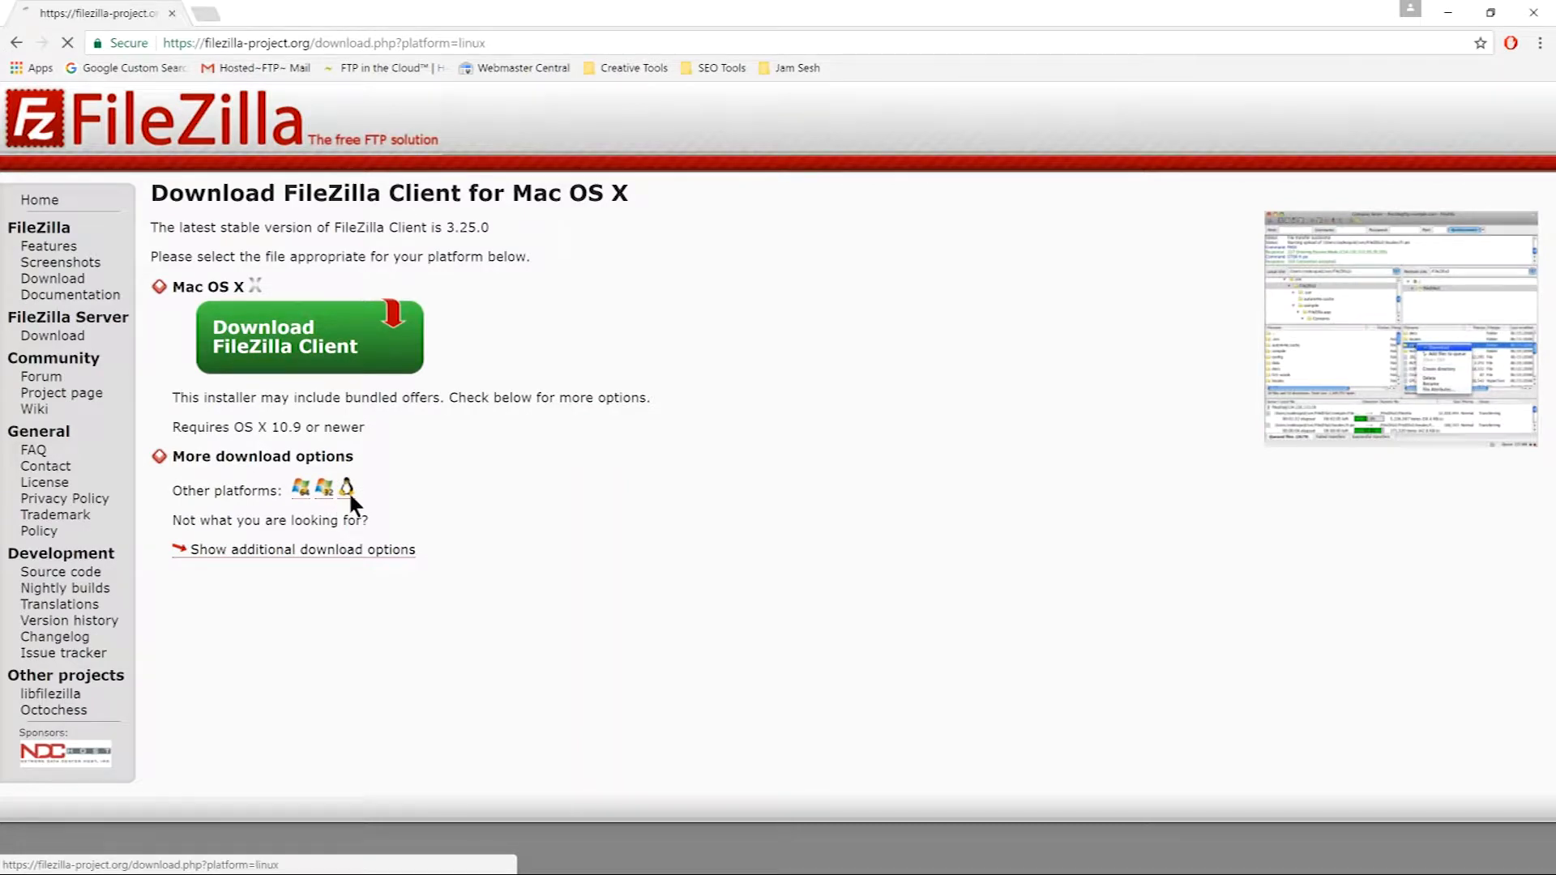
click(345, 488)
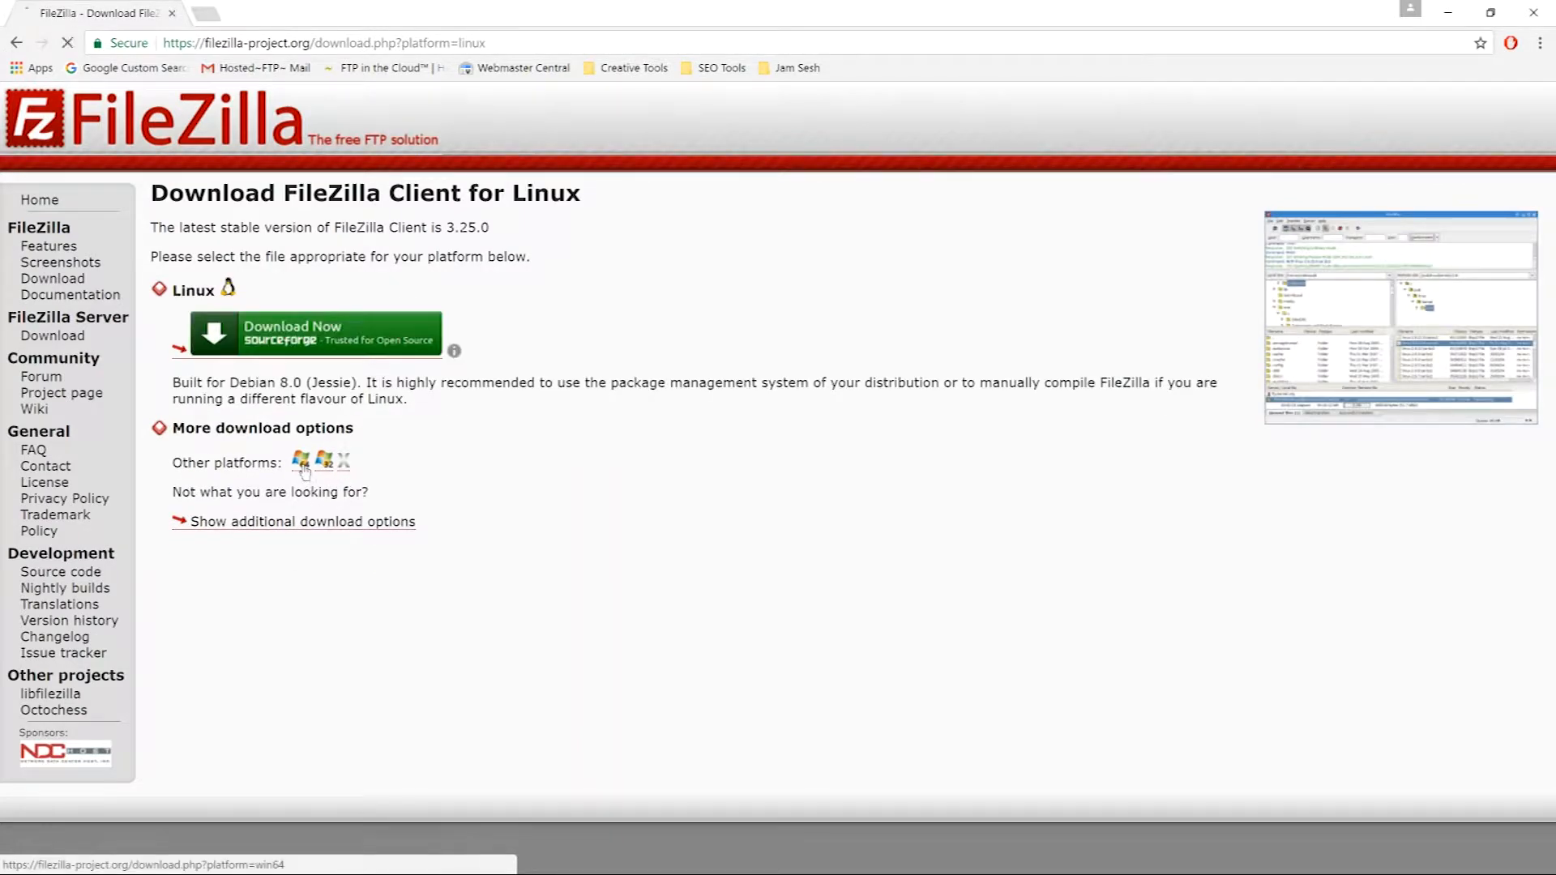
click(300, 462)
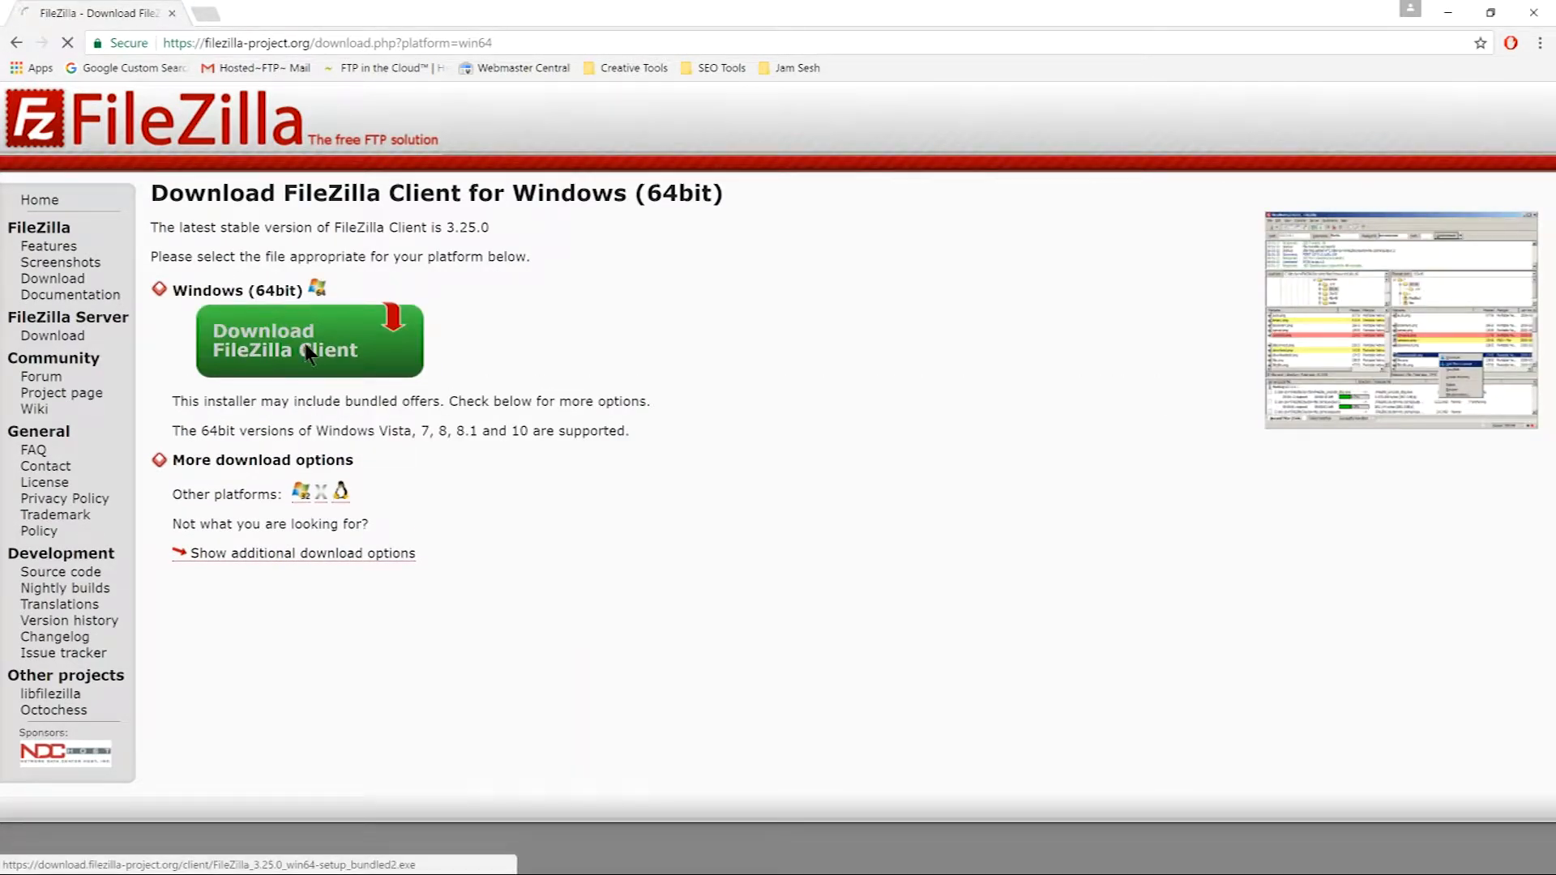
- Download the FileZilla Client 3.25.0 Windows installer and save it to the Desktop
click(308, 341)
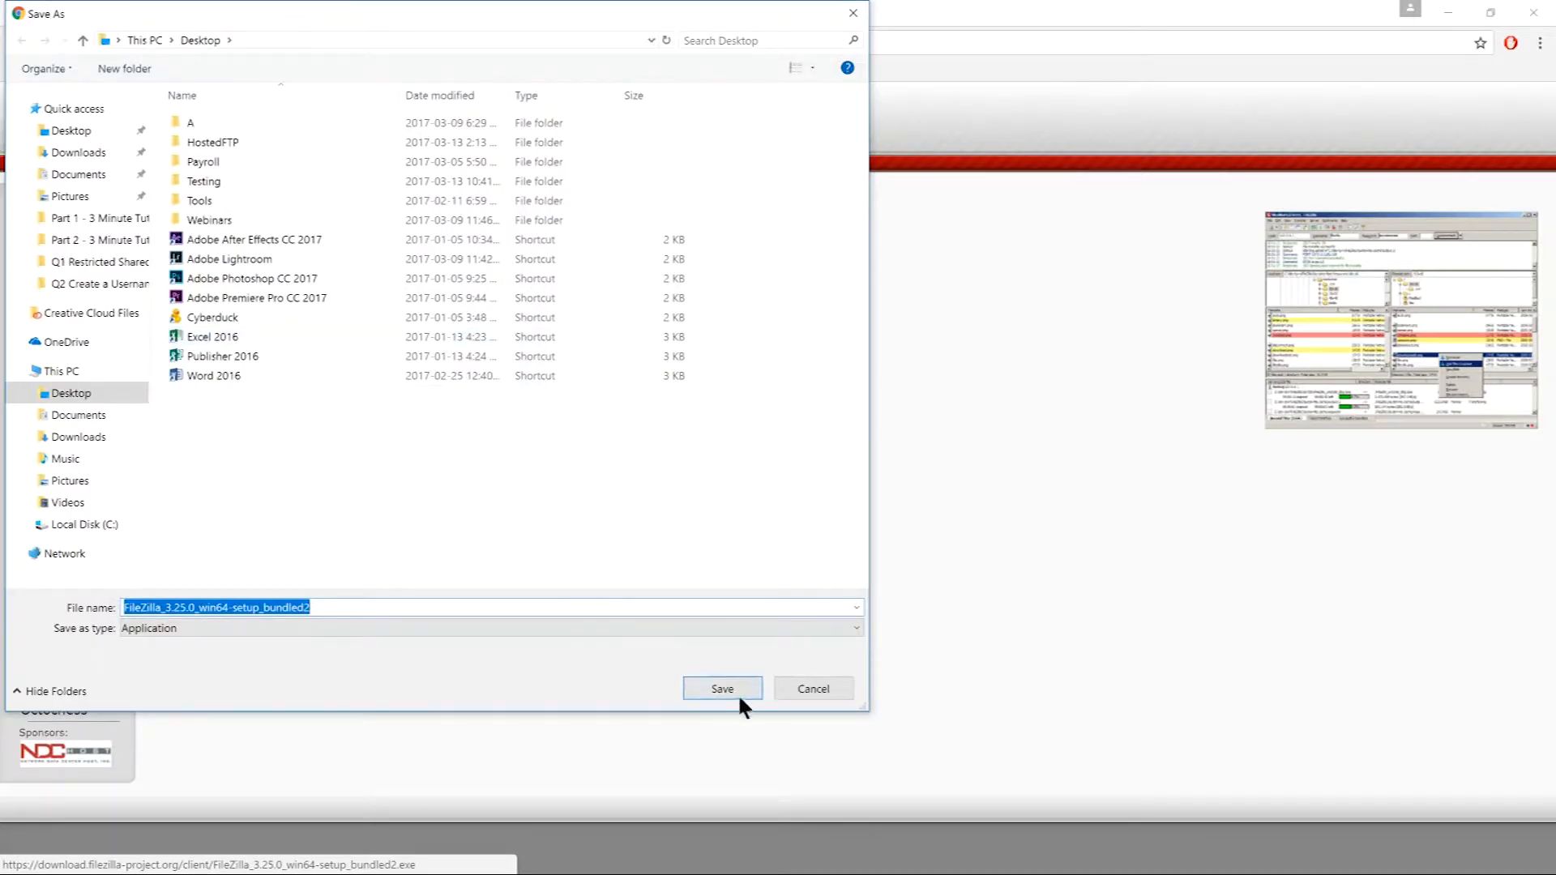
click(721, 689)
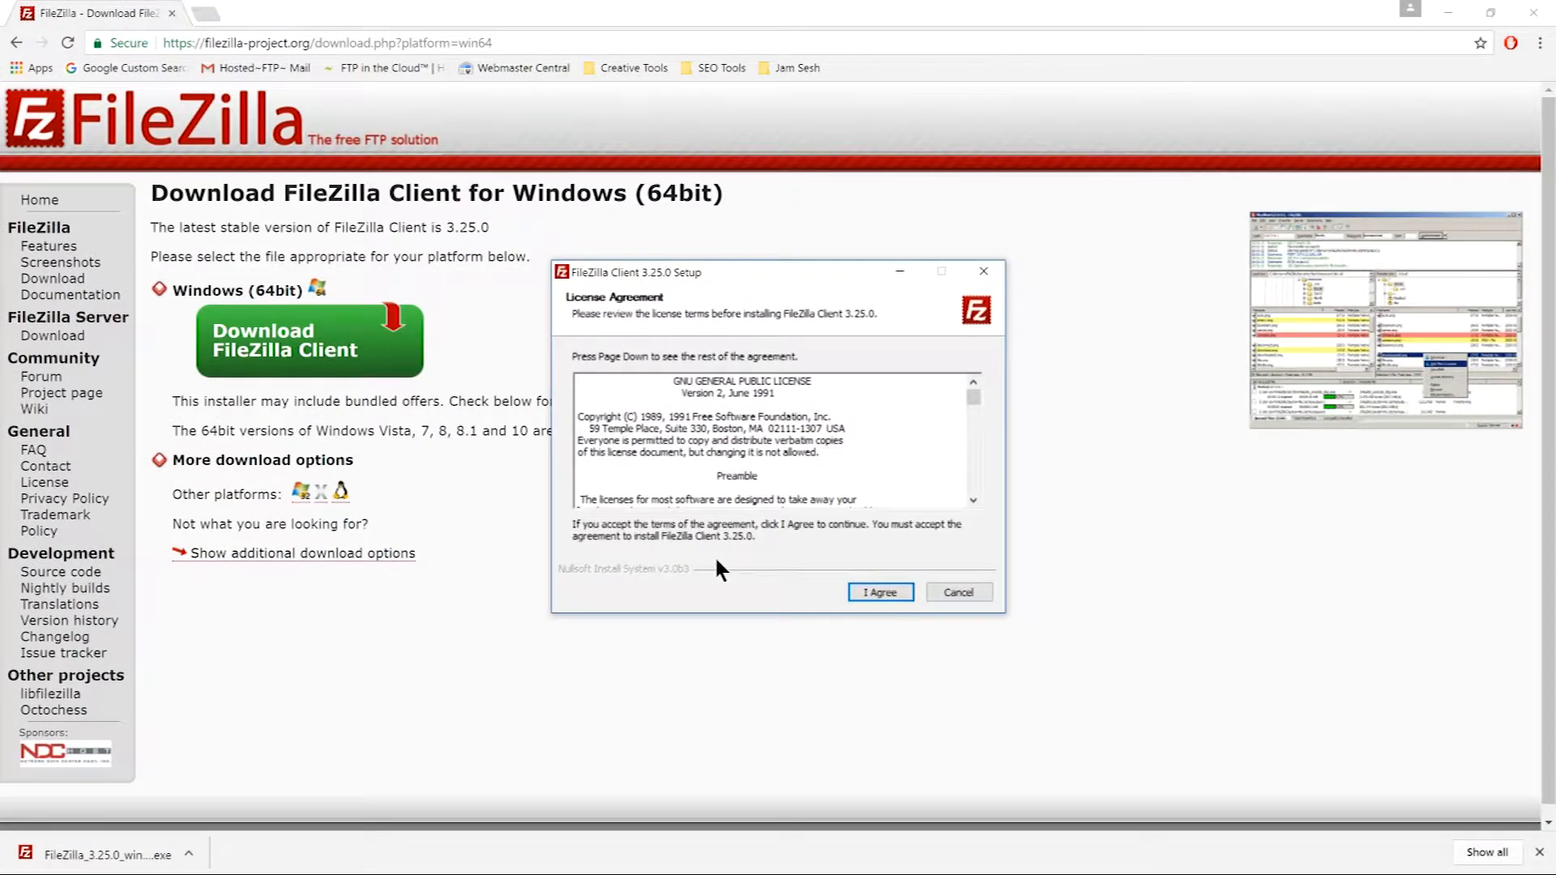
- Accept the GPL license and decline the bundled Web Companion offer
click(877, 593)
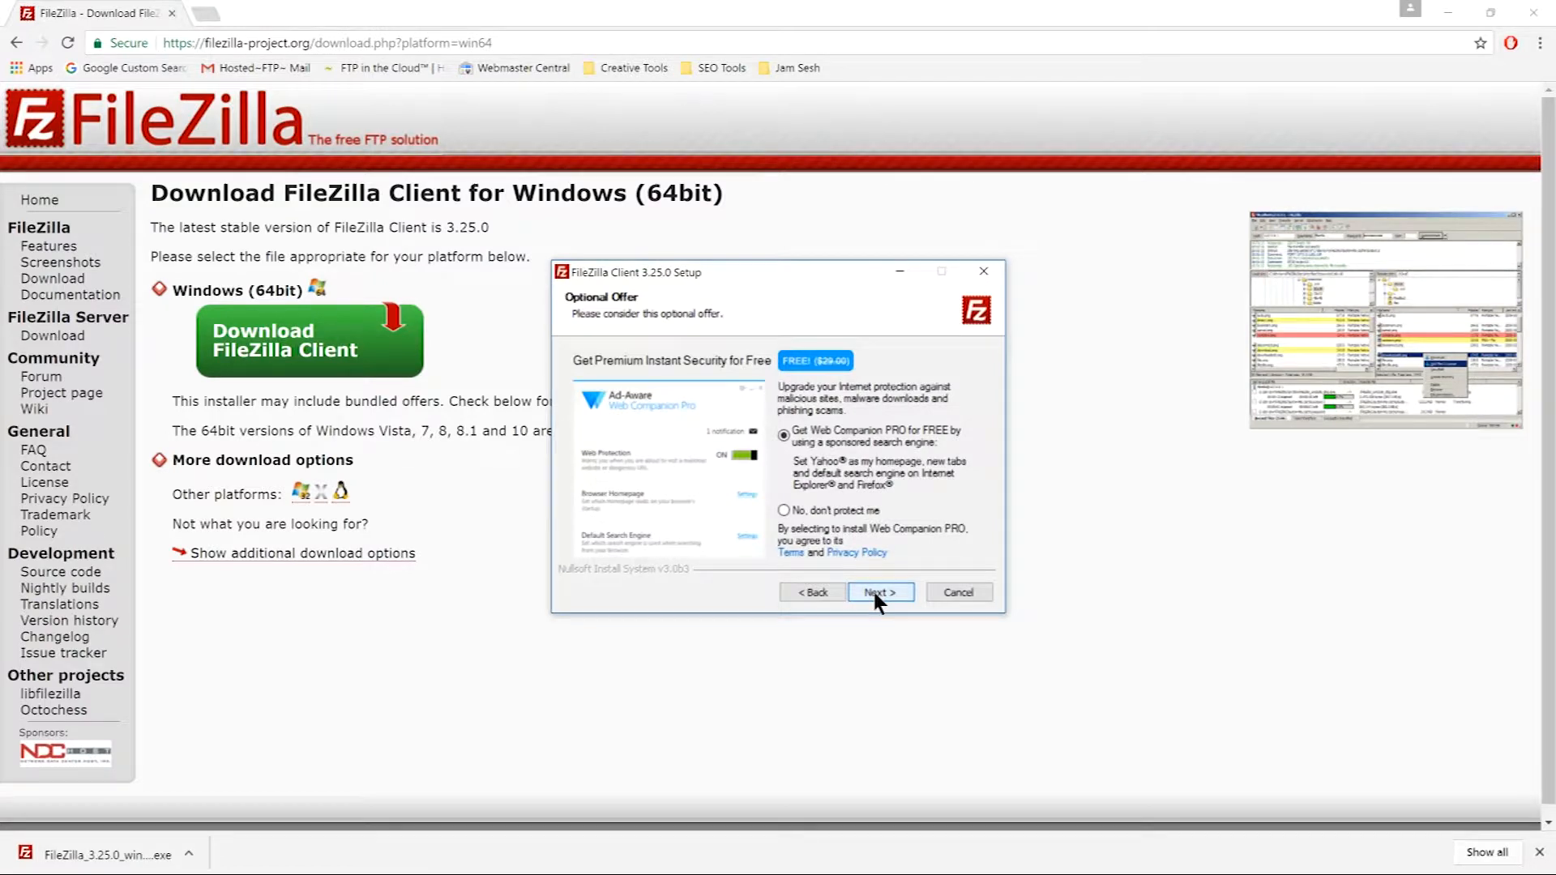
click(785, 510)
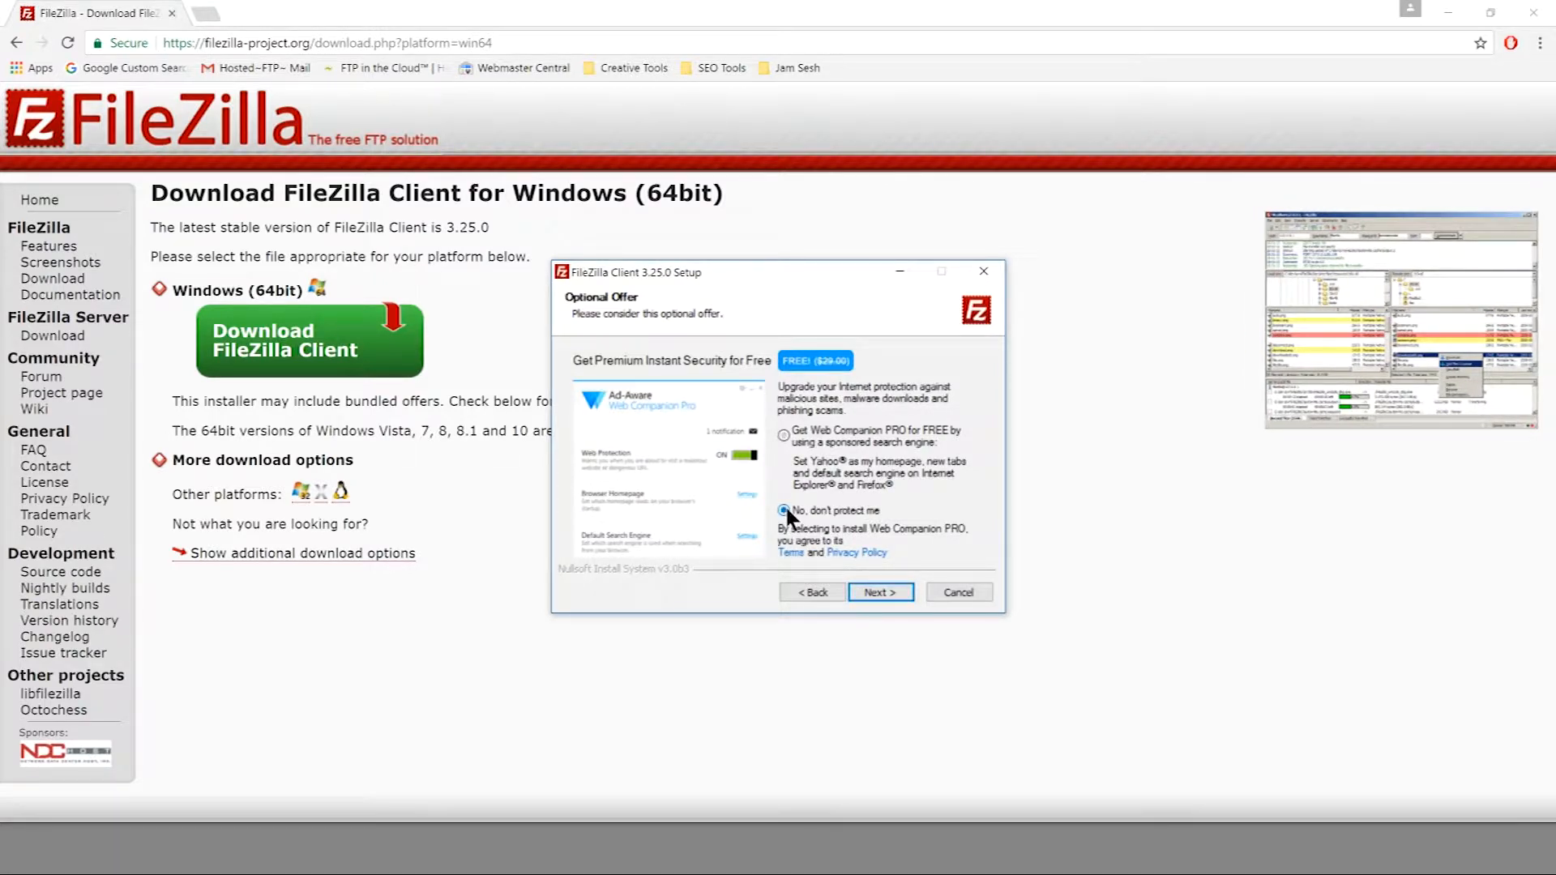
click(785, 511)
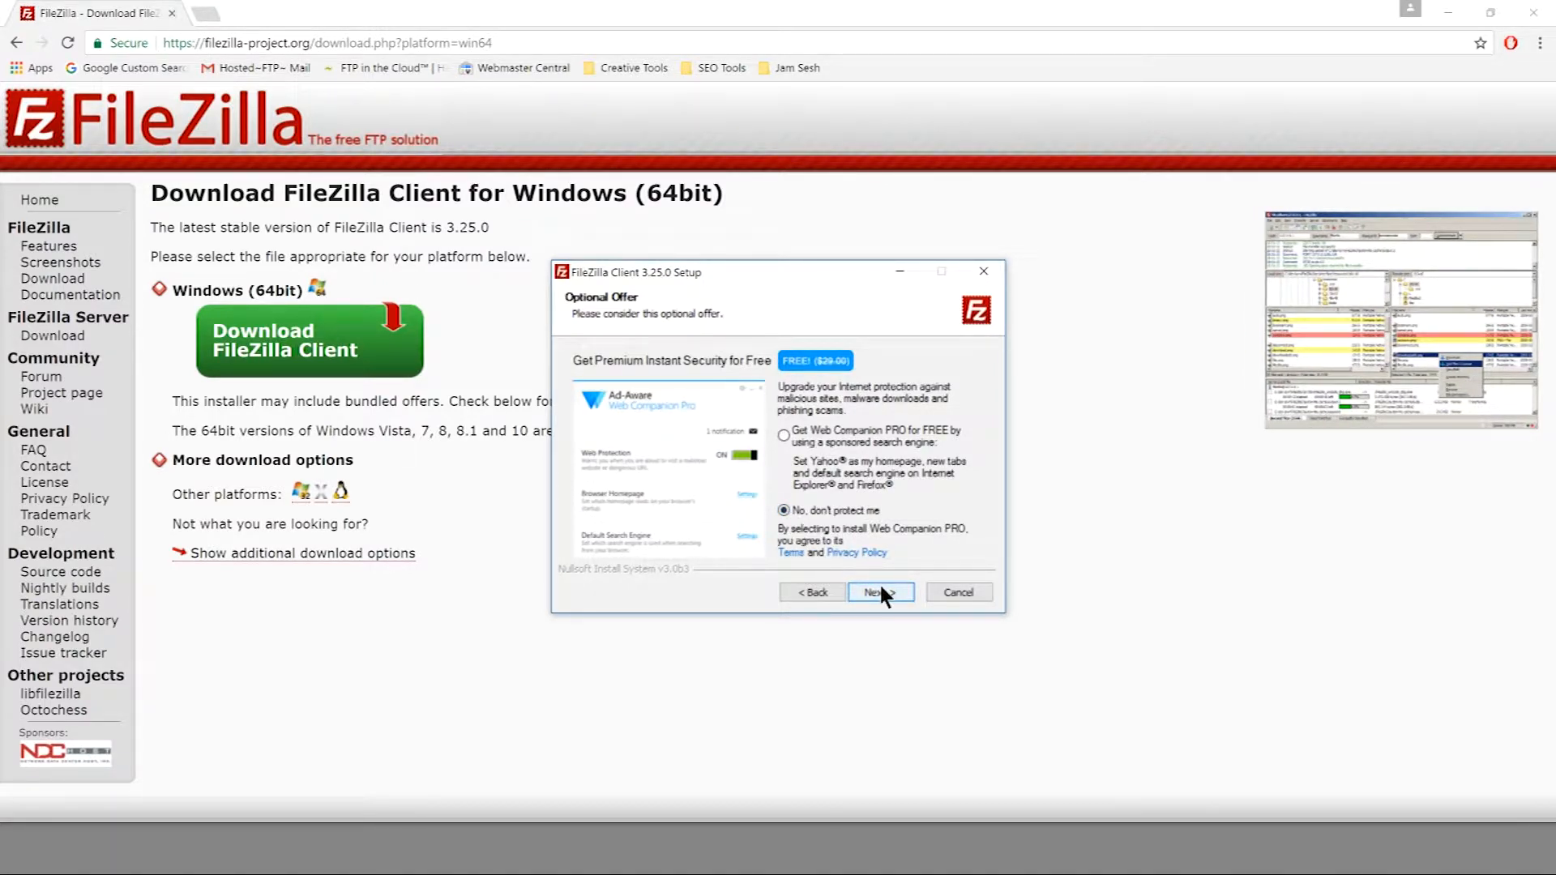
click(877, 593)
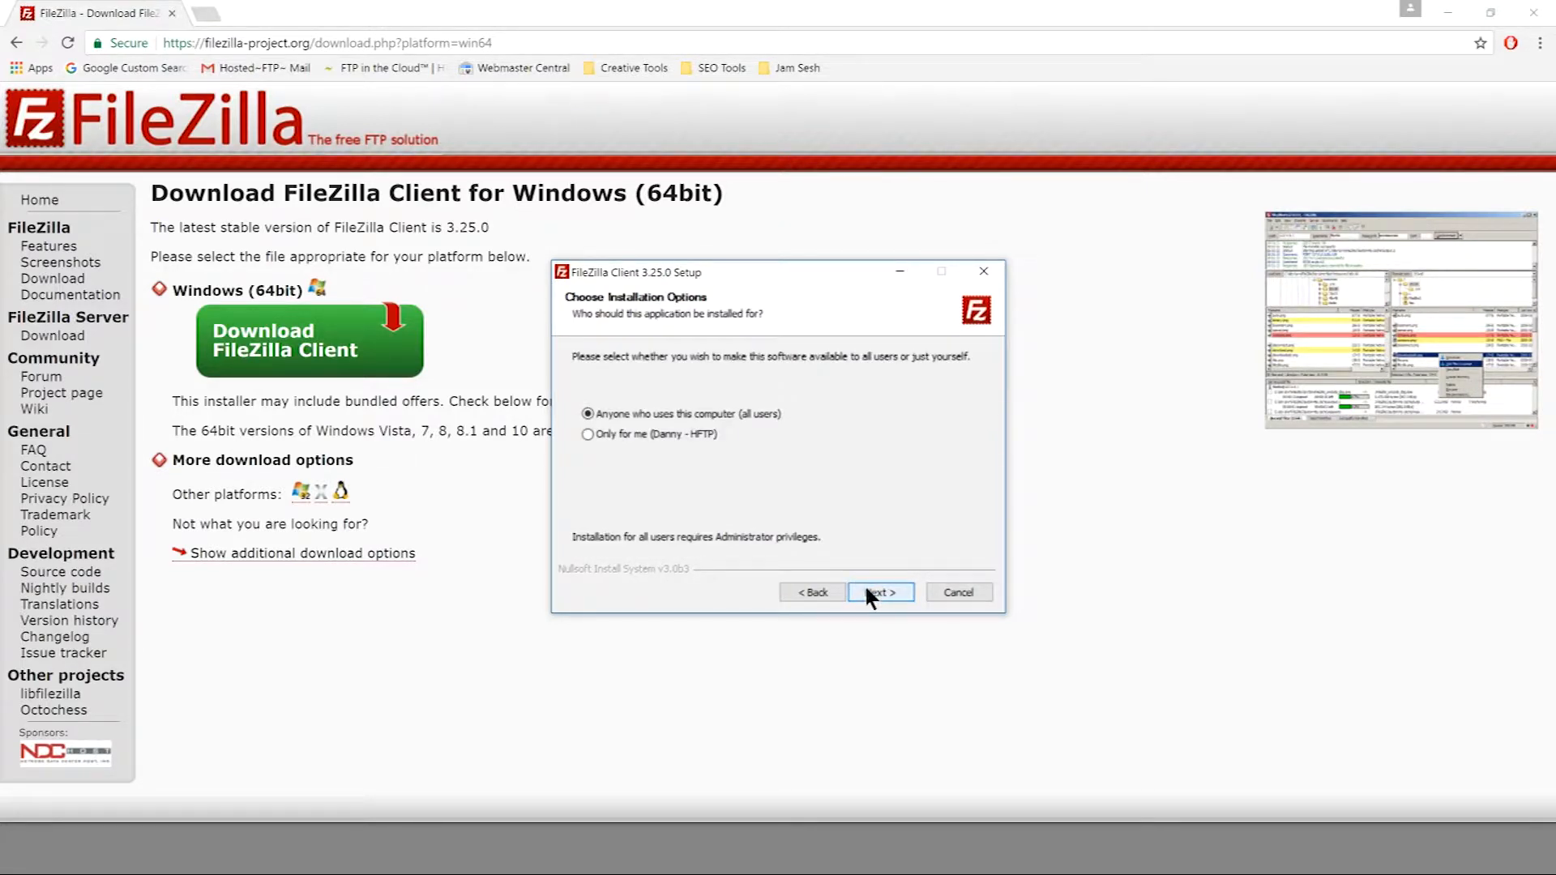
- Install for all users with default components in the default folder, then launch FileZilla
click(879, 593)
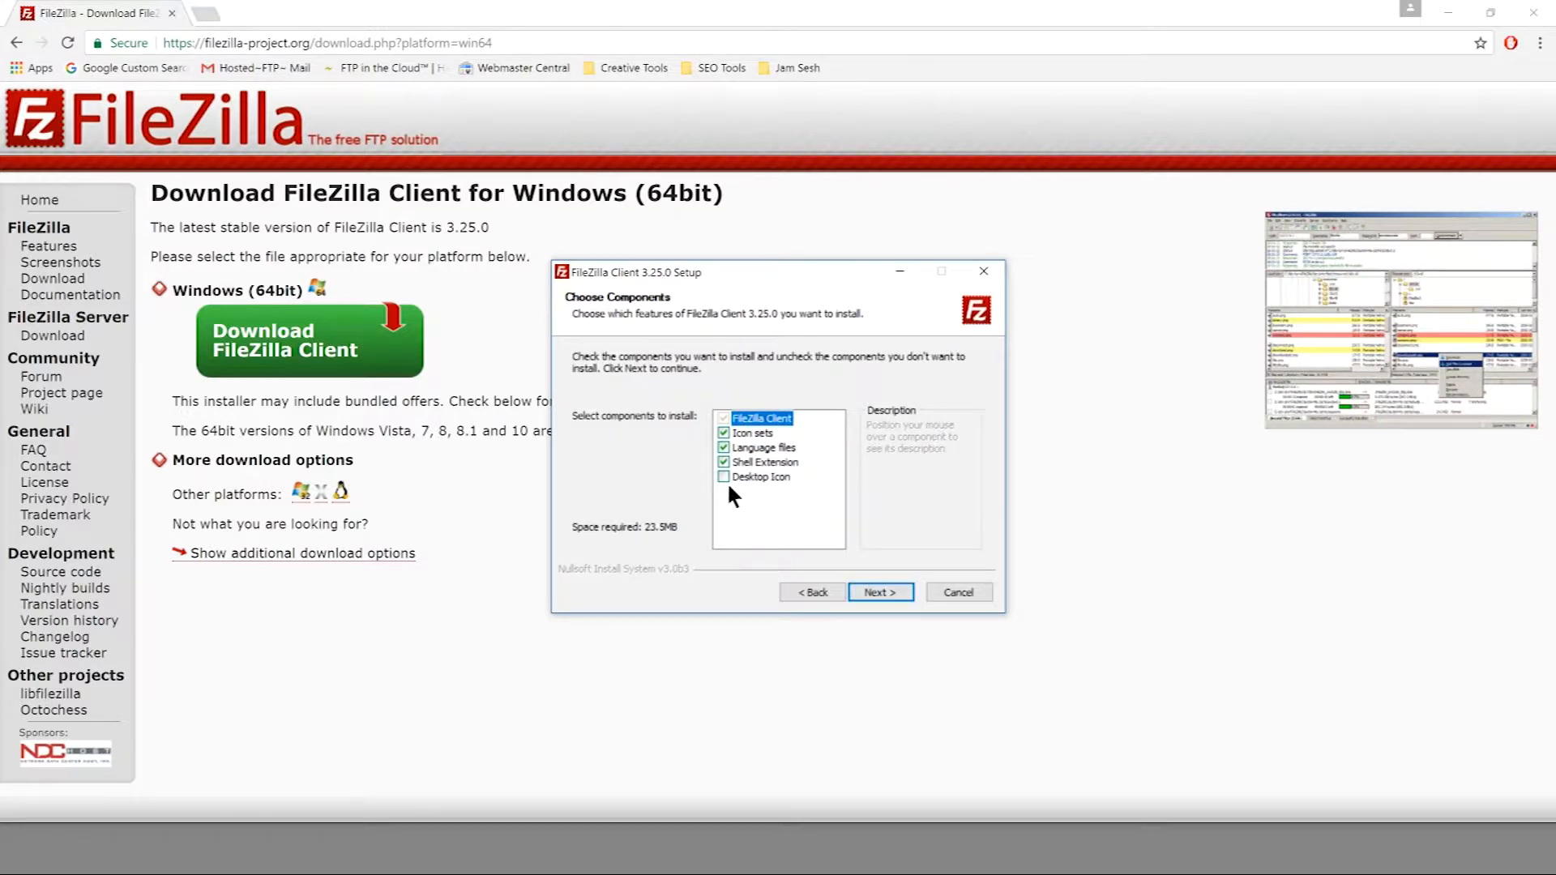
click(879, 593)
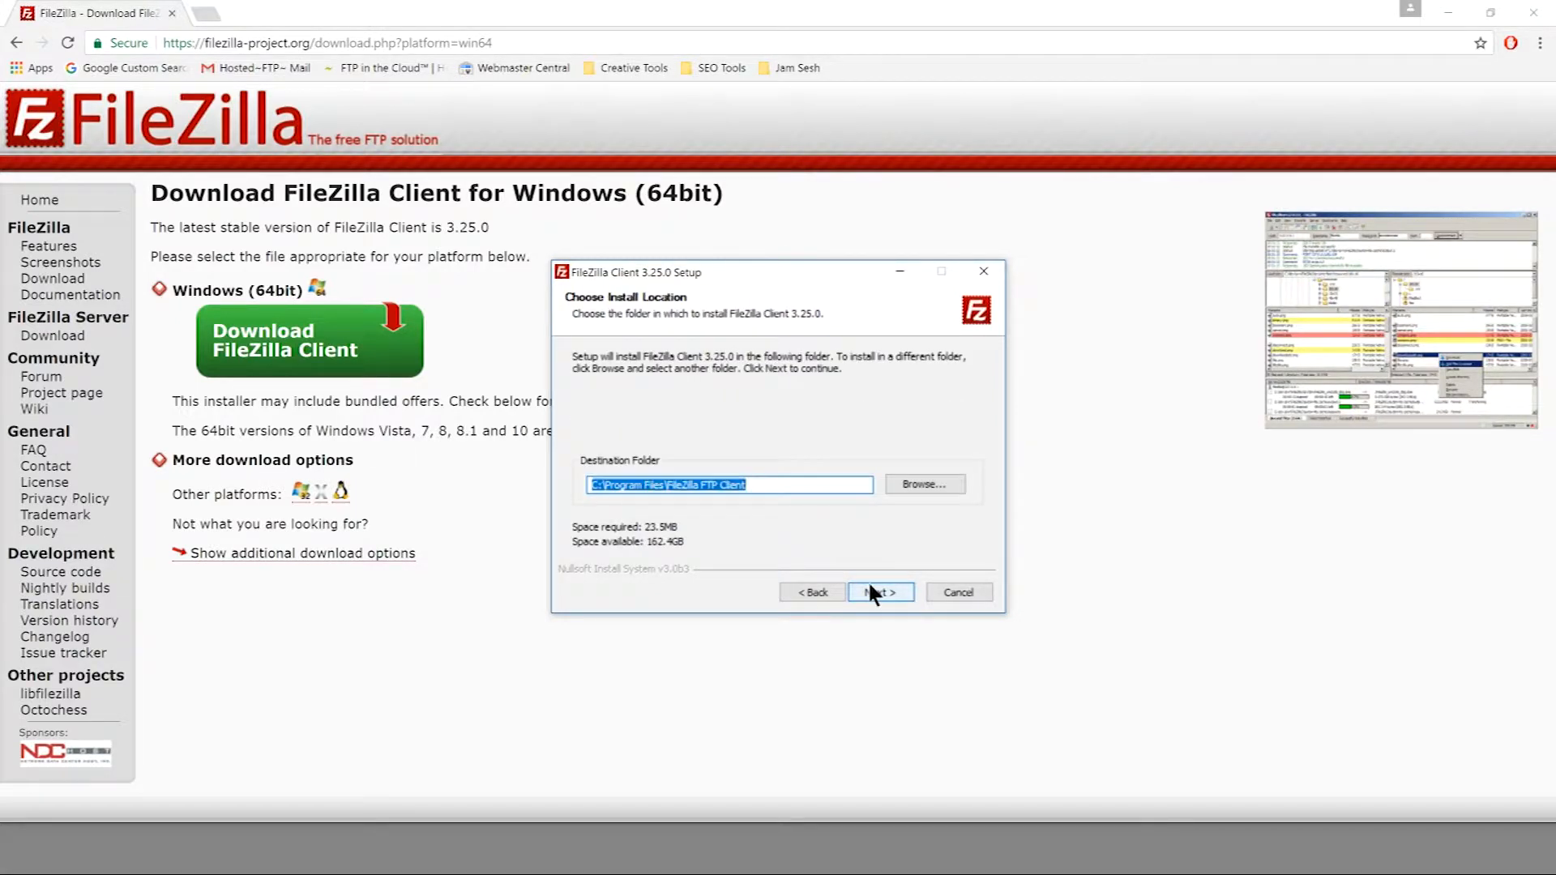
click(877, 593)
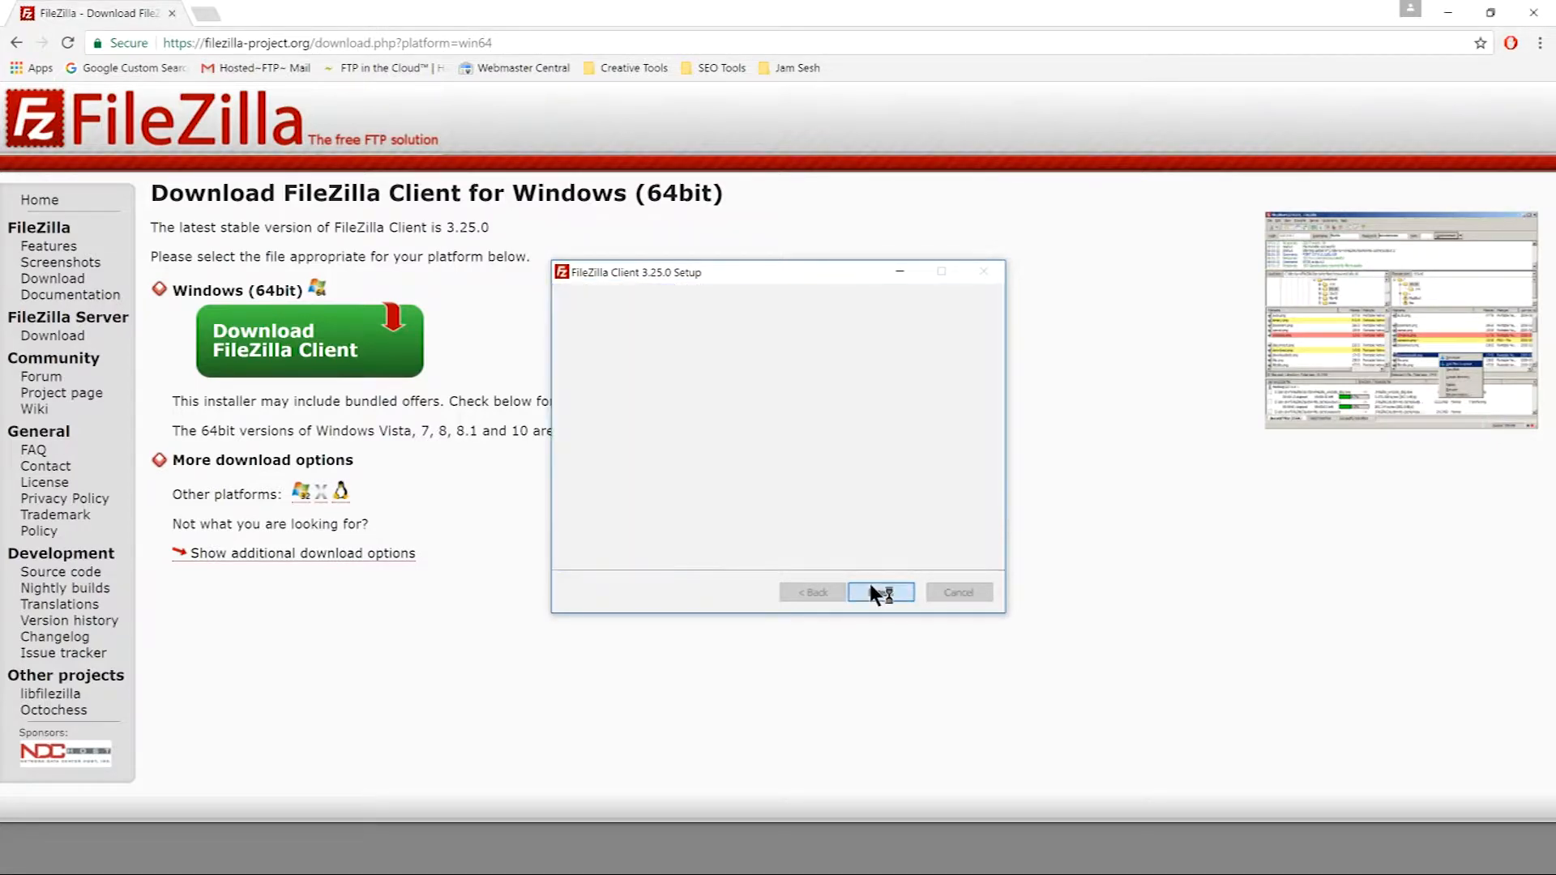
click(880, 593)
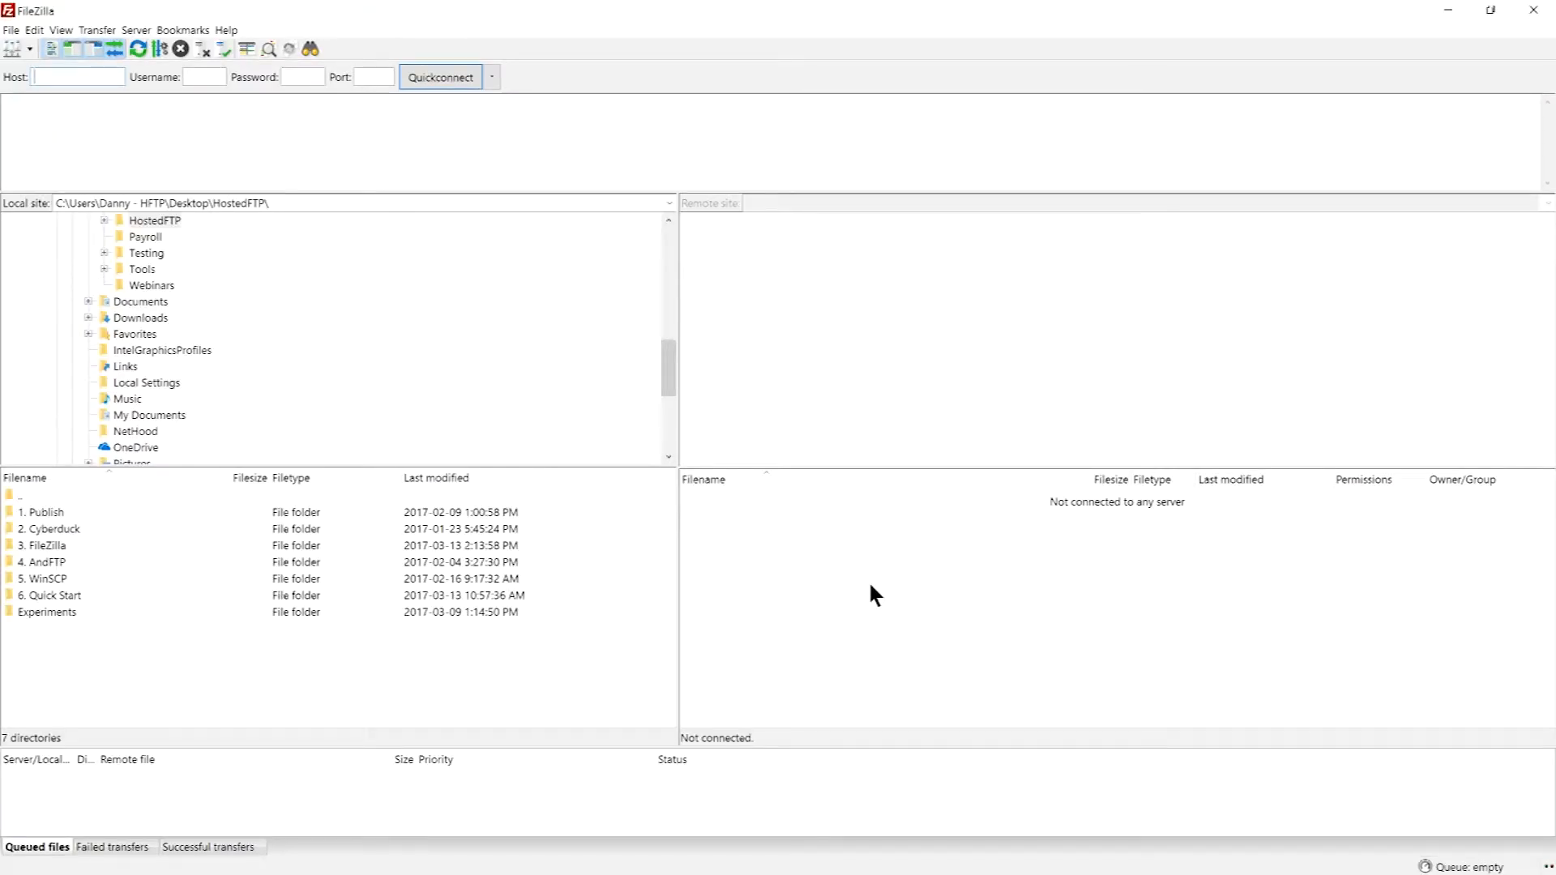
mouse_move(554, 404)
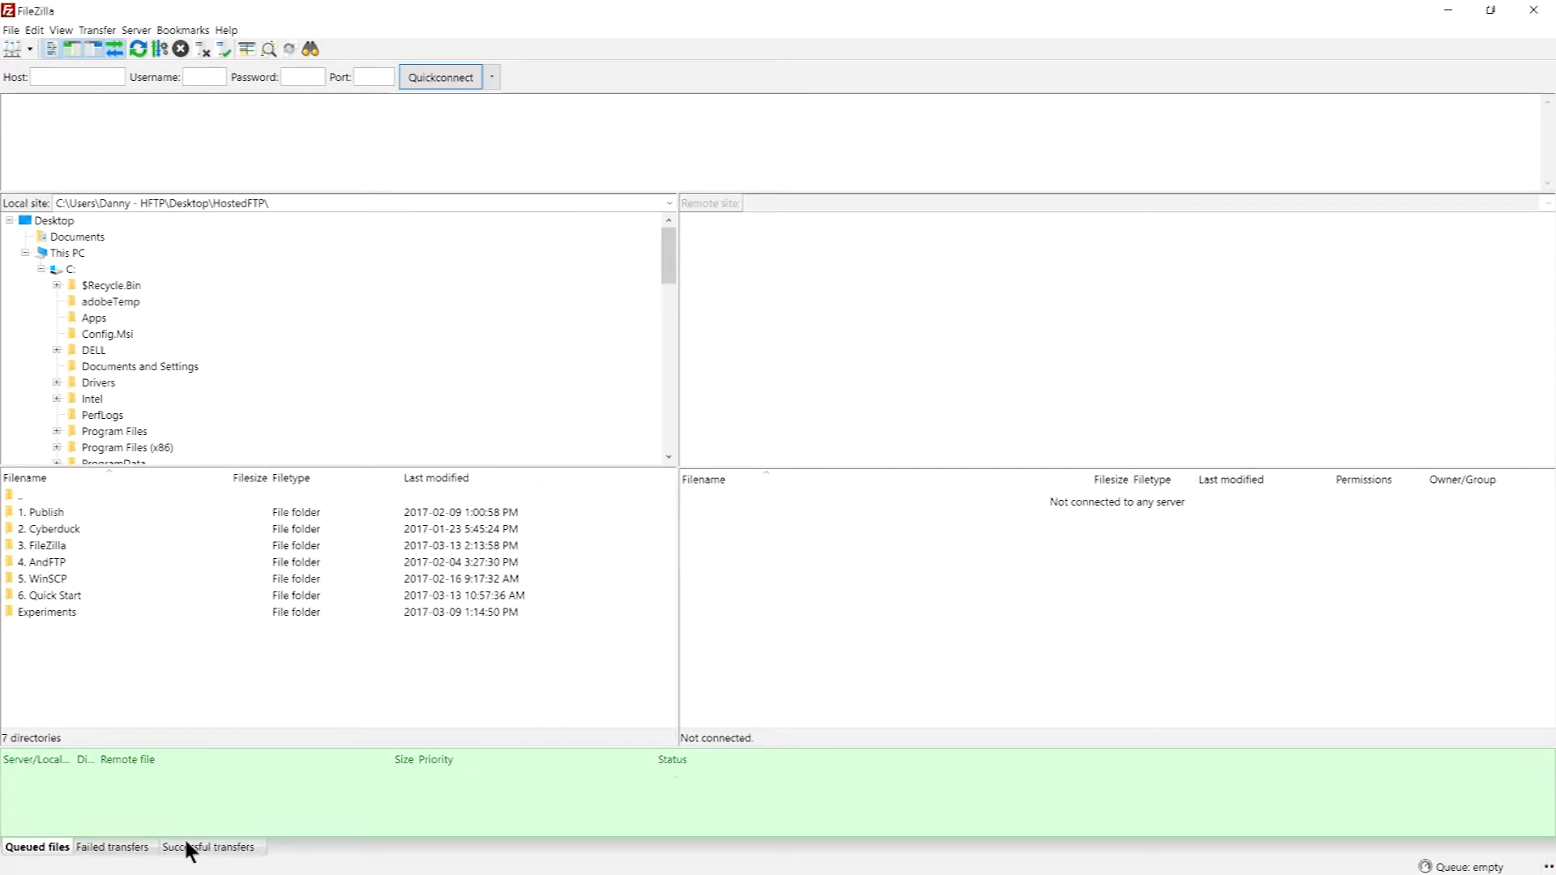
- Show the list of successful transfers in FileZilla's transfer queue
click(112, 846)
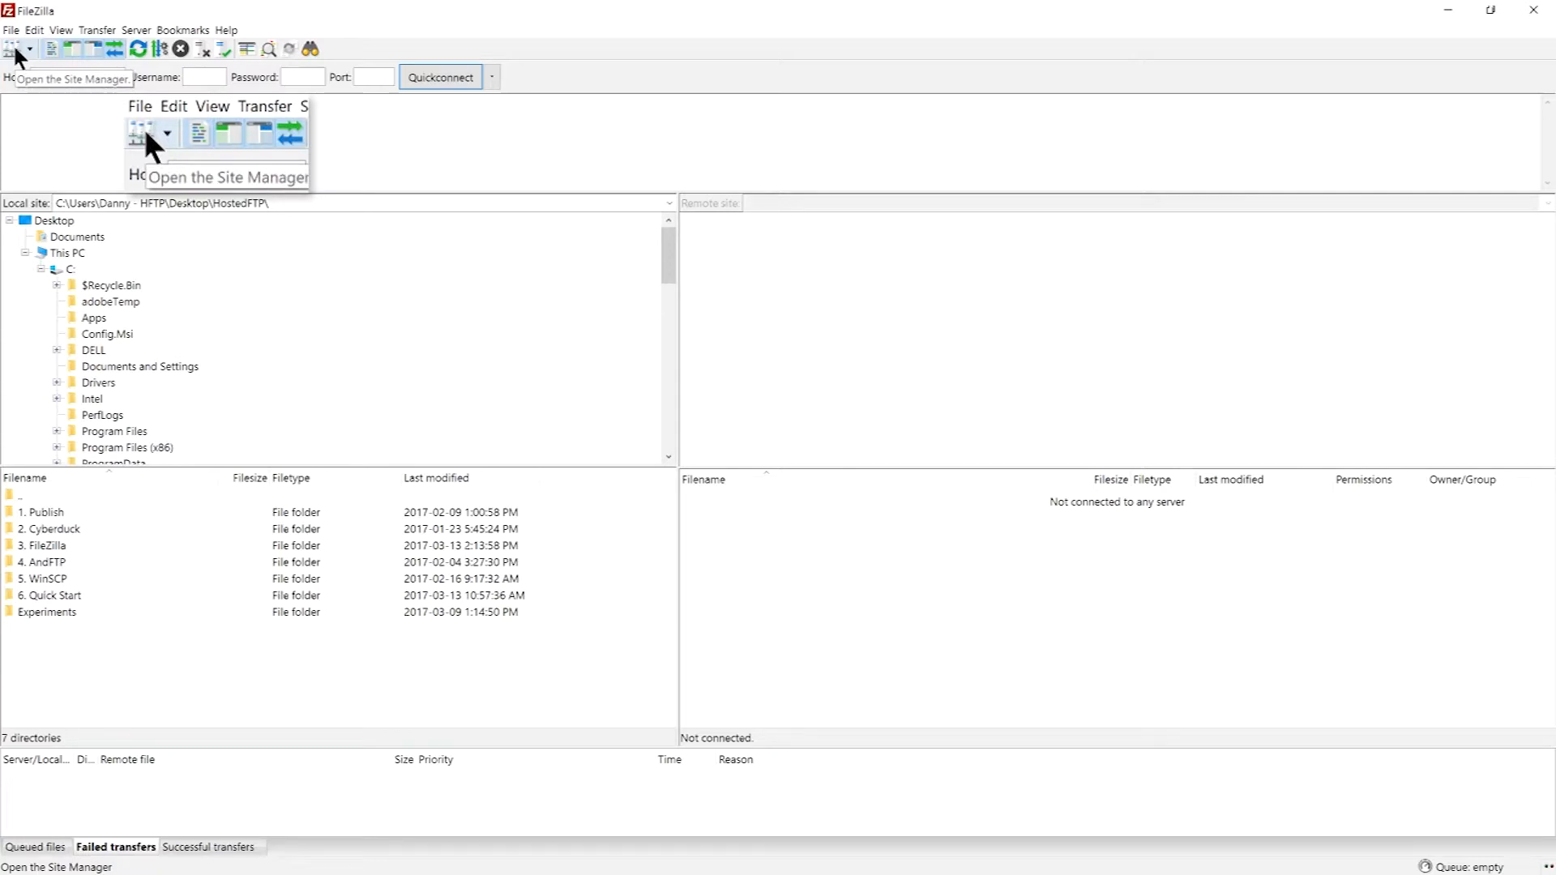
click(13, 48)
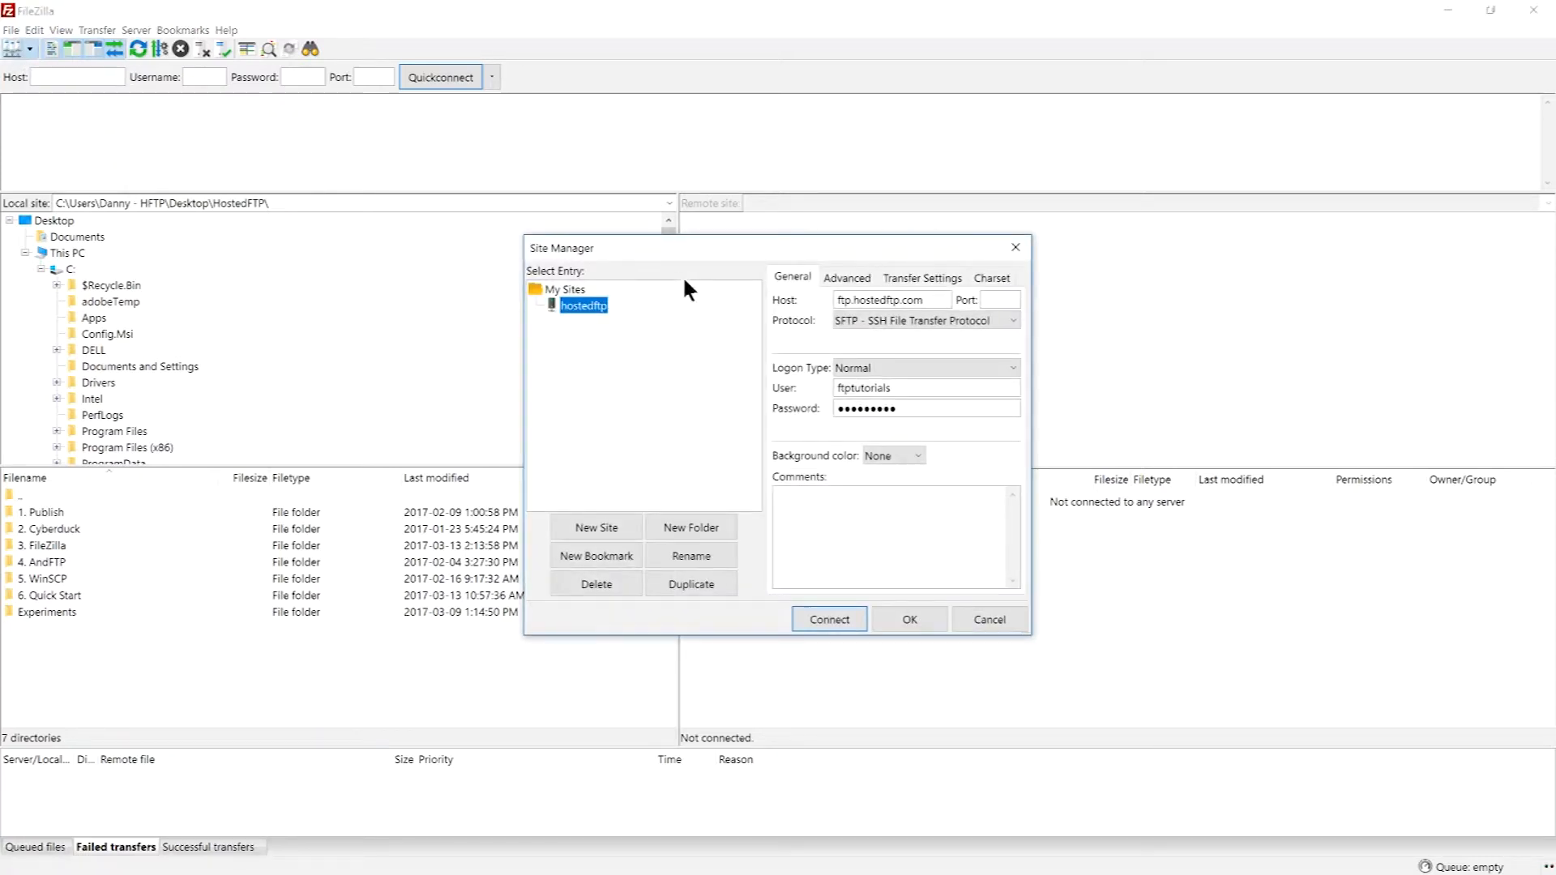
click(989, 619)
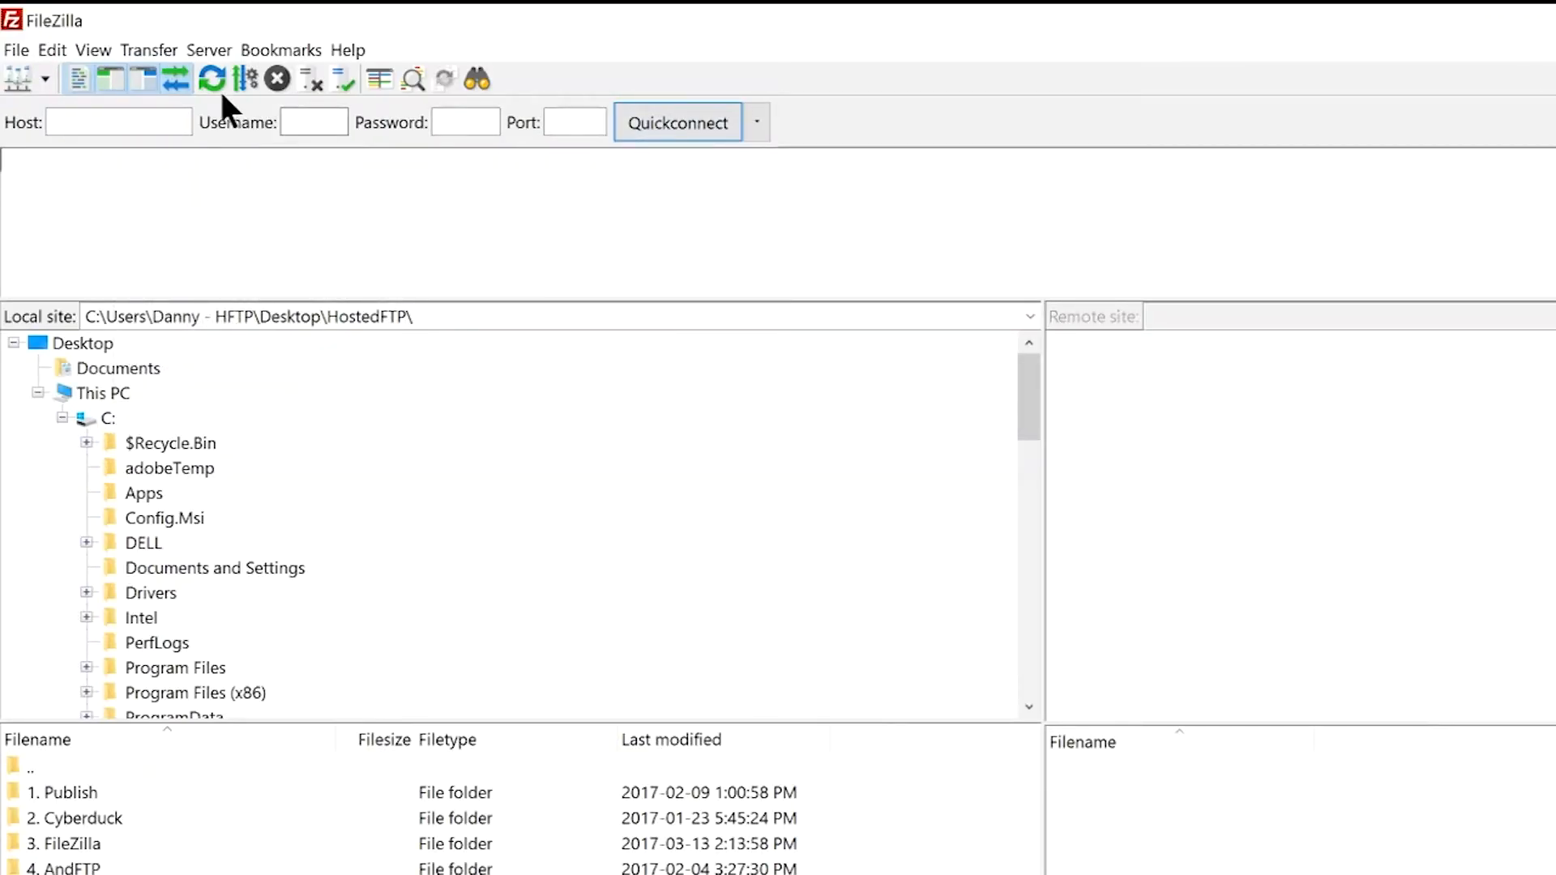
mouse_move(211, 78)
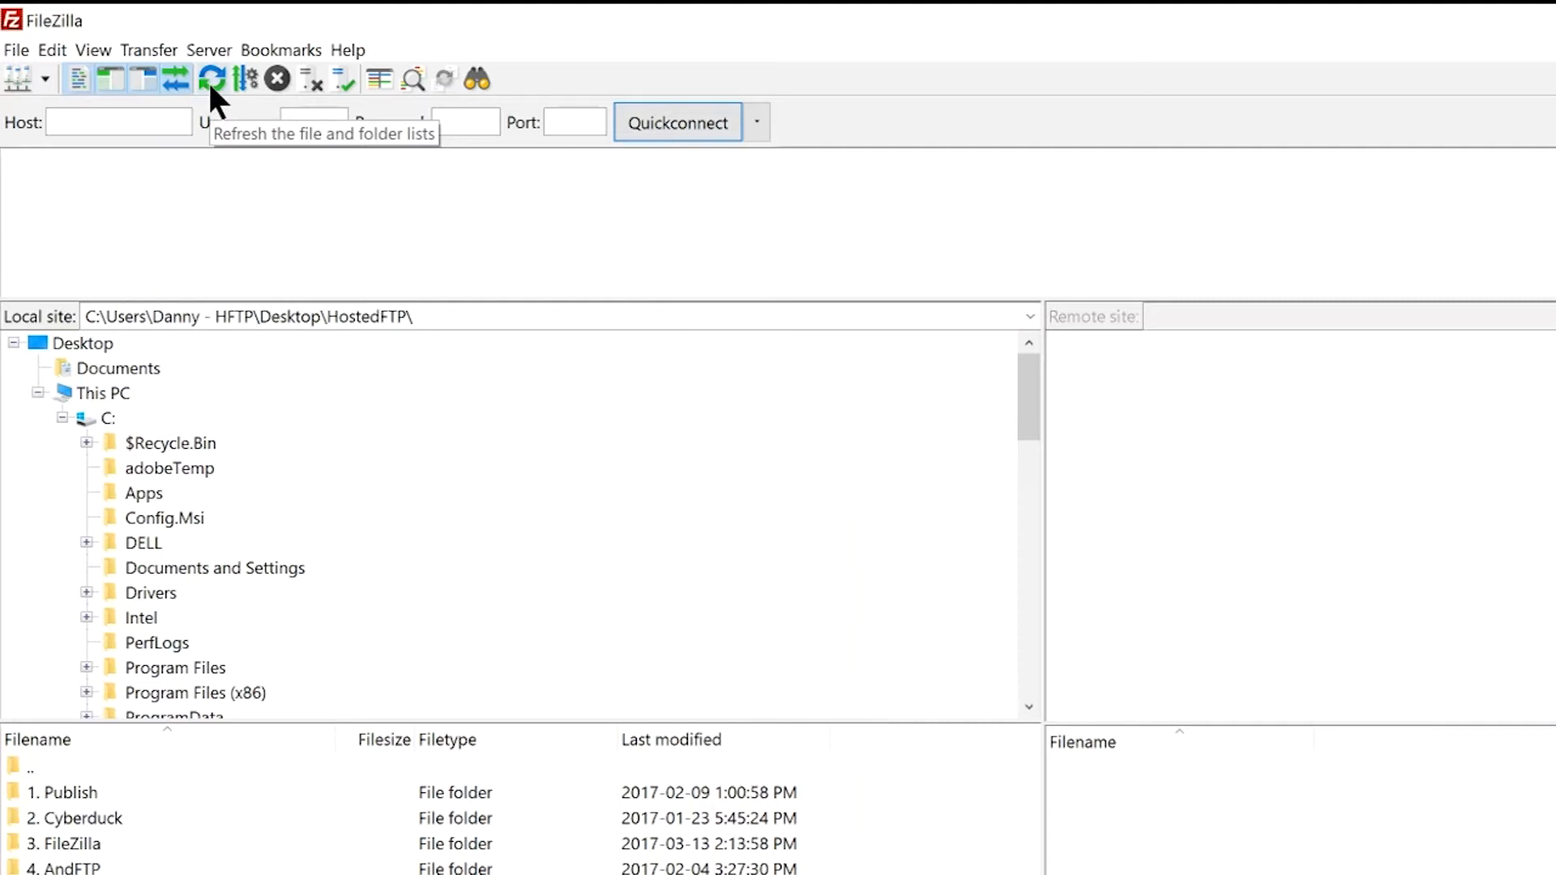
mouse_move(278, 80)
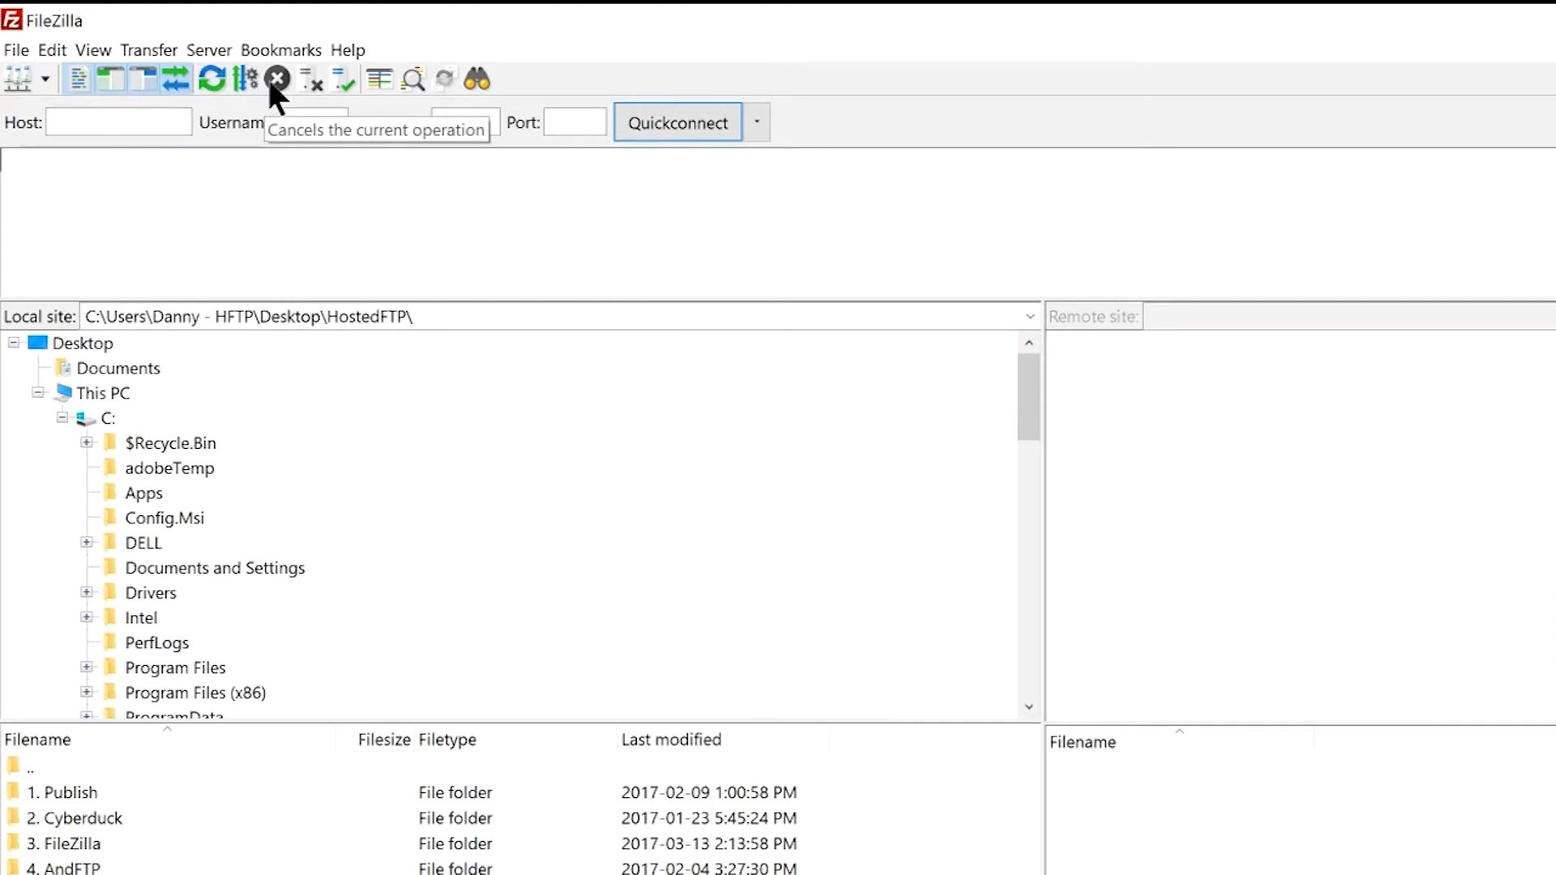
mouse_move(308, 78)
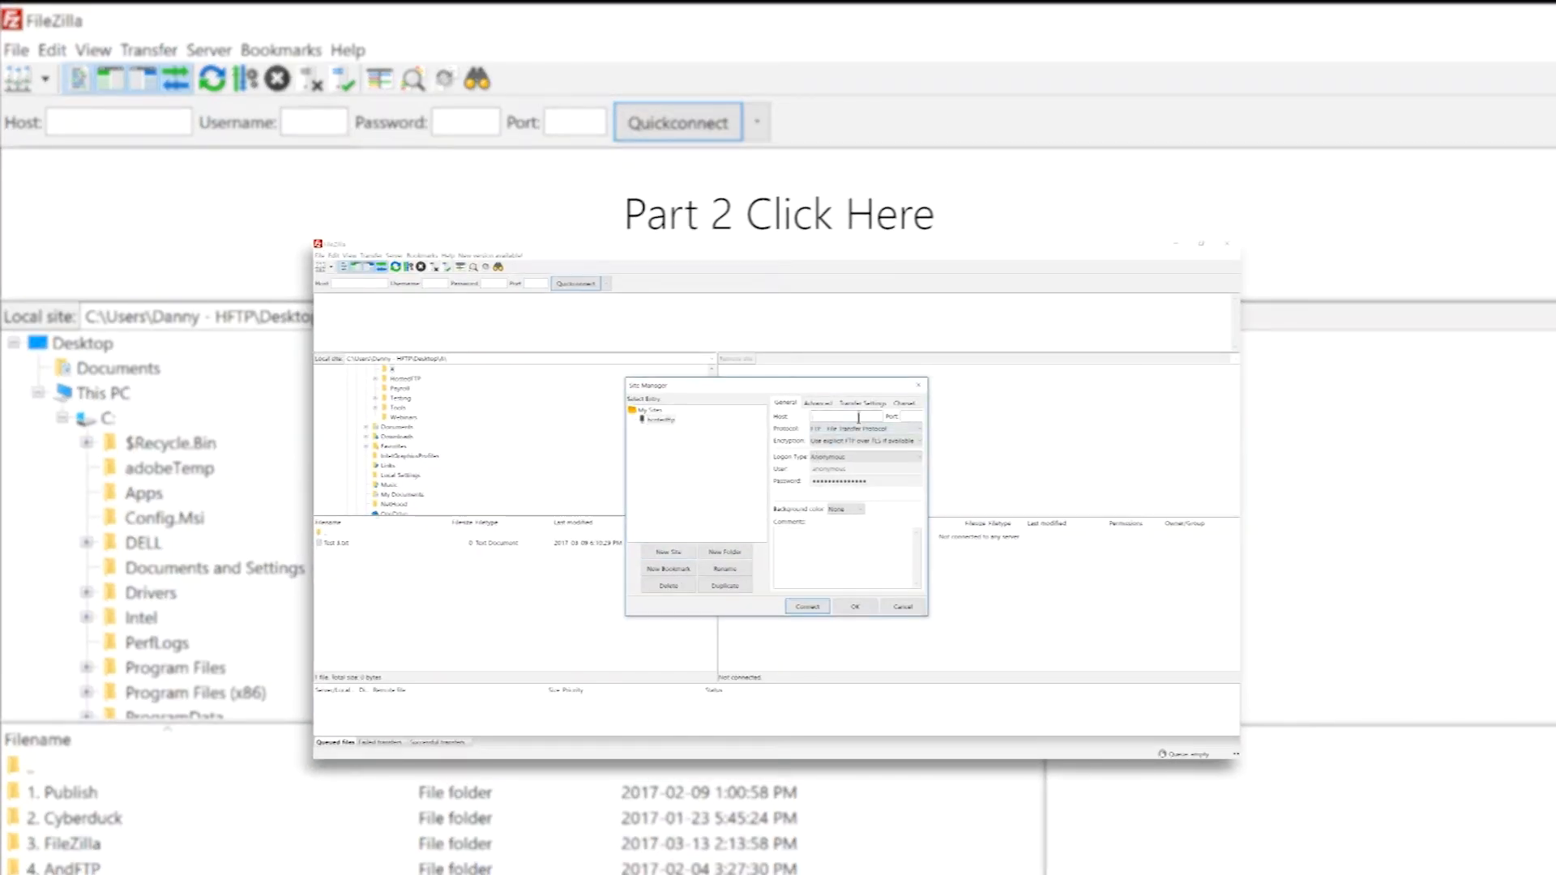
text(ftp.hostedftp.com)
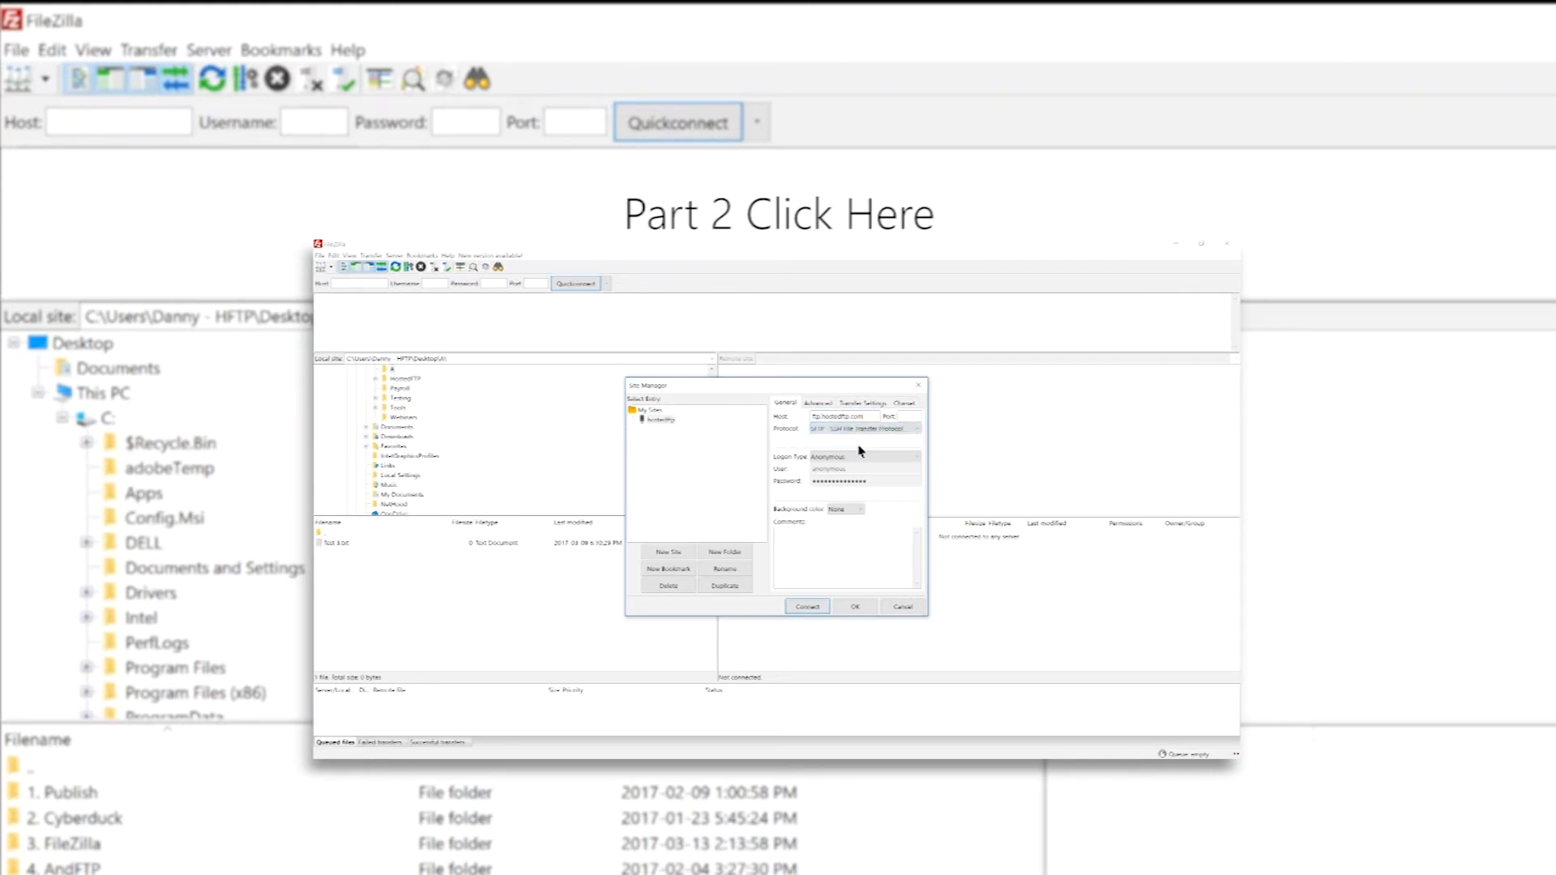
click(861, 457)
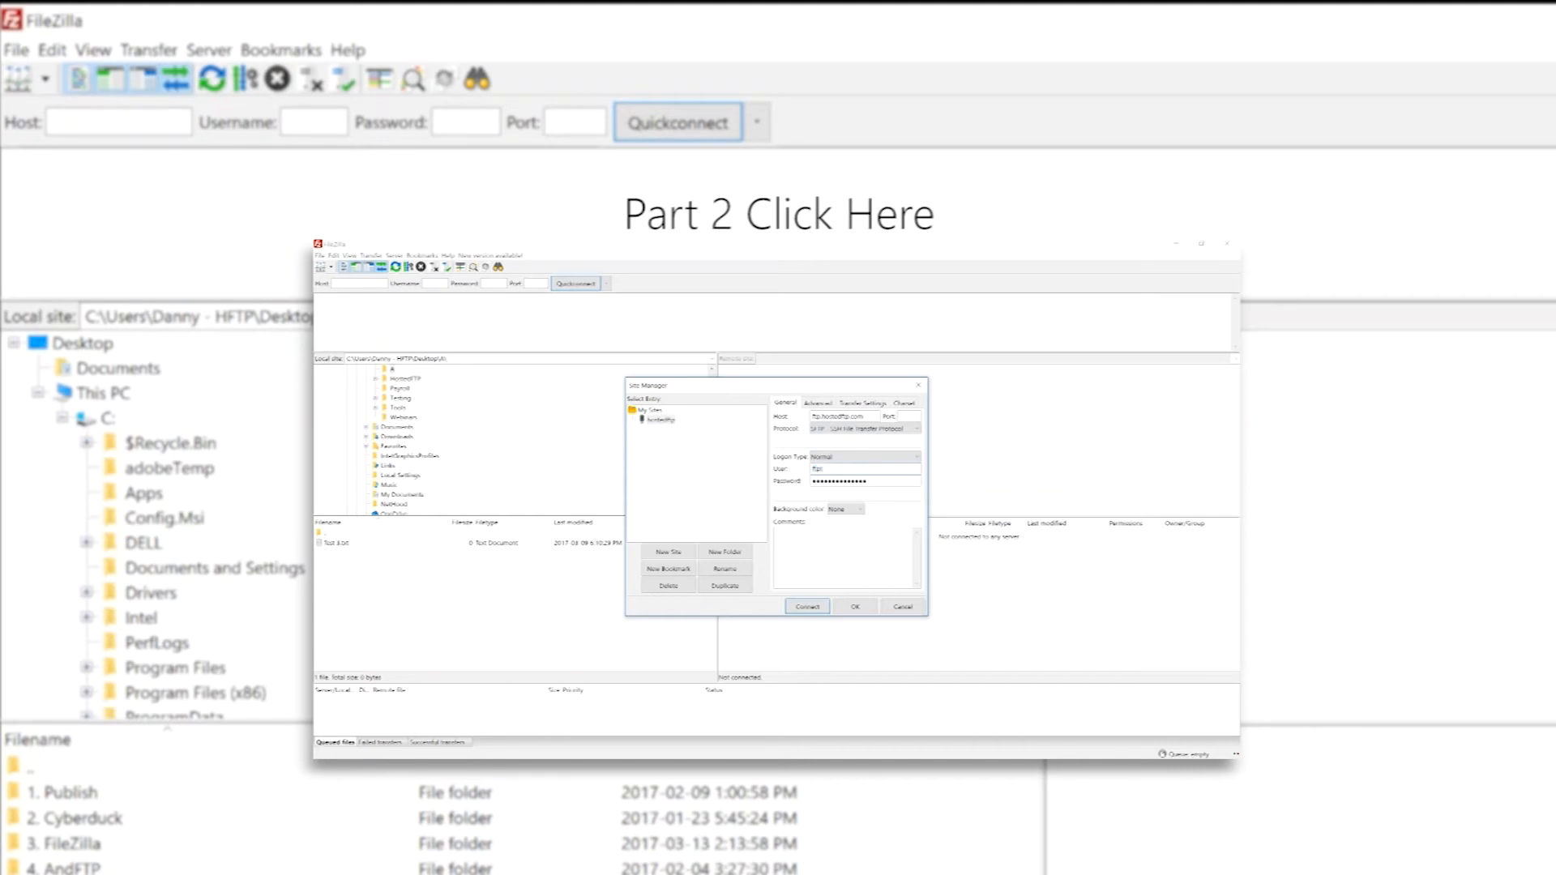